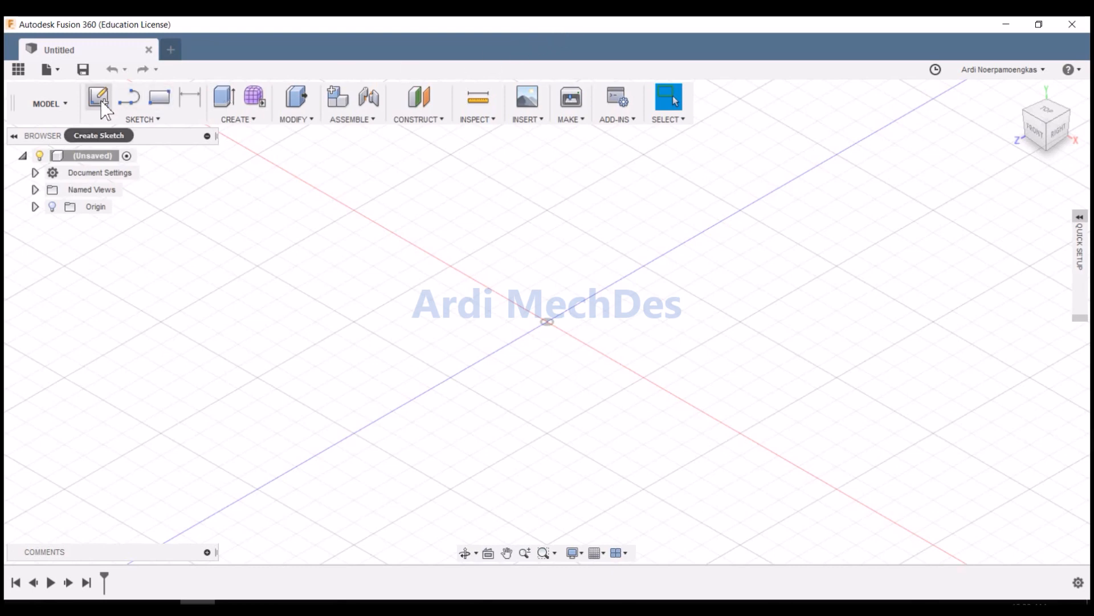
Sketch a 60 × 60 mm center rectangle around the origin on a new sketch plane.
{"action": "left_click", "coordinate": [97, 97]}
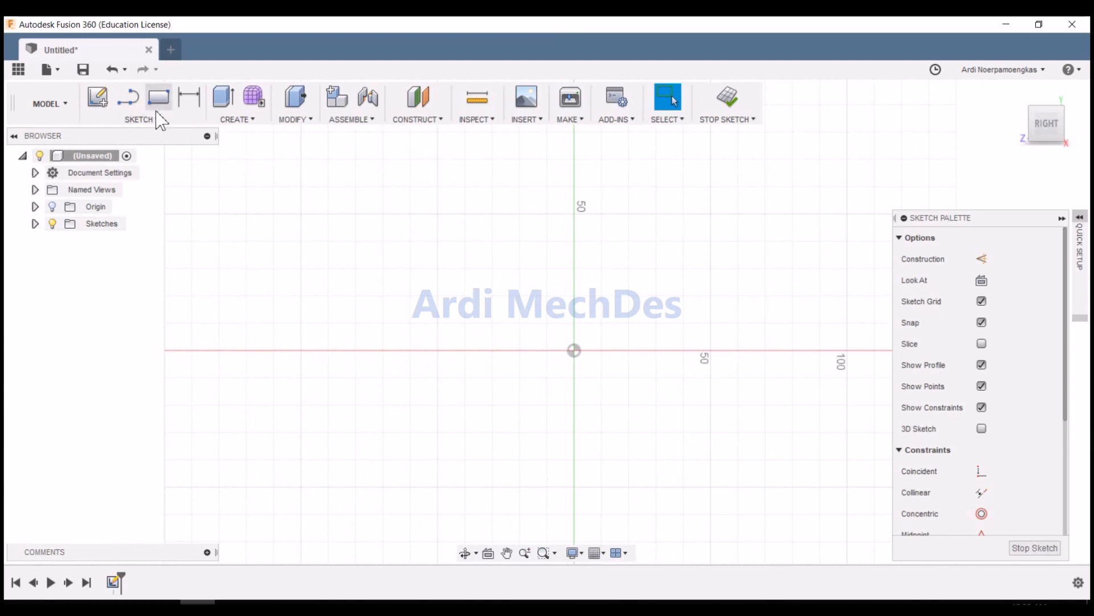
{"action": "left_click", "coordinate": [158, 97]}
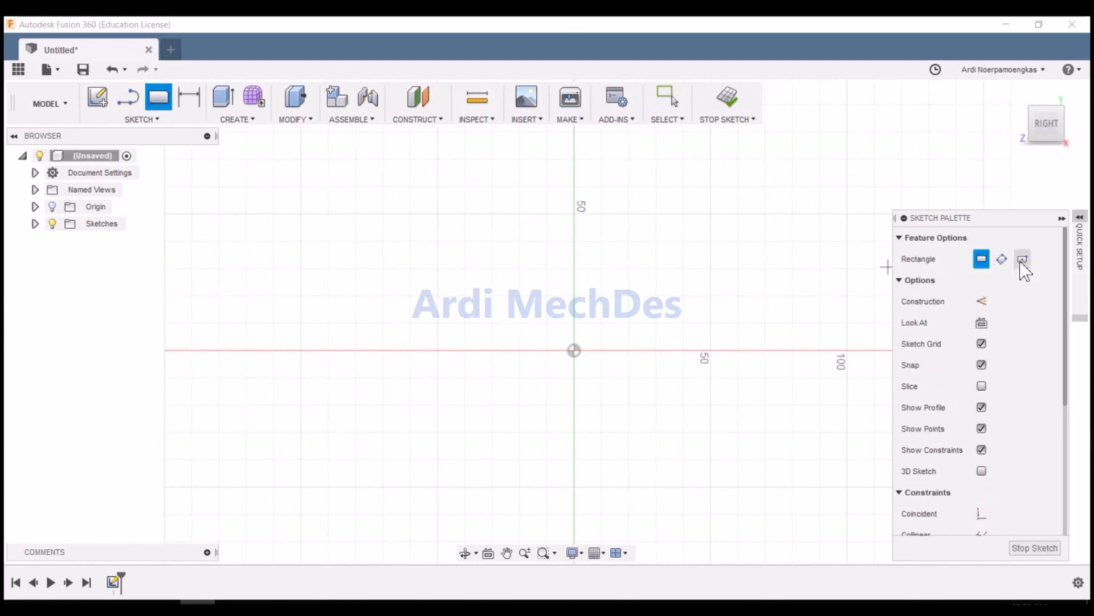
{"action": "left_click", "coordinate": [1022, 259]}
{"action": "type", "text": "60"}
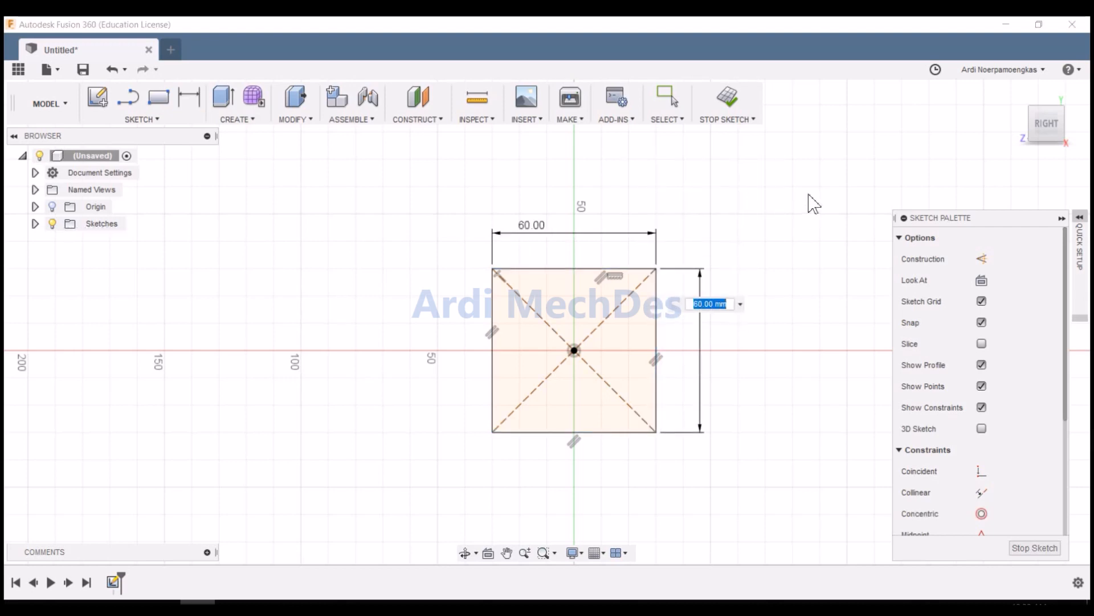
{"action": "left_click", "coordinate": [189, 97]}
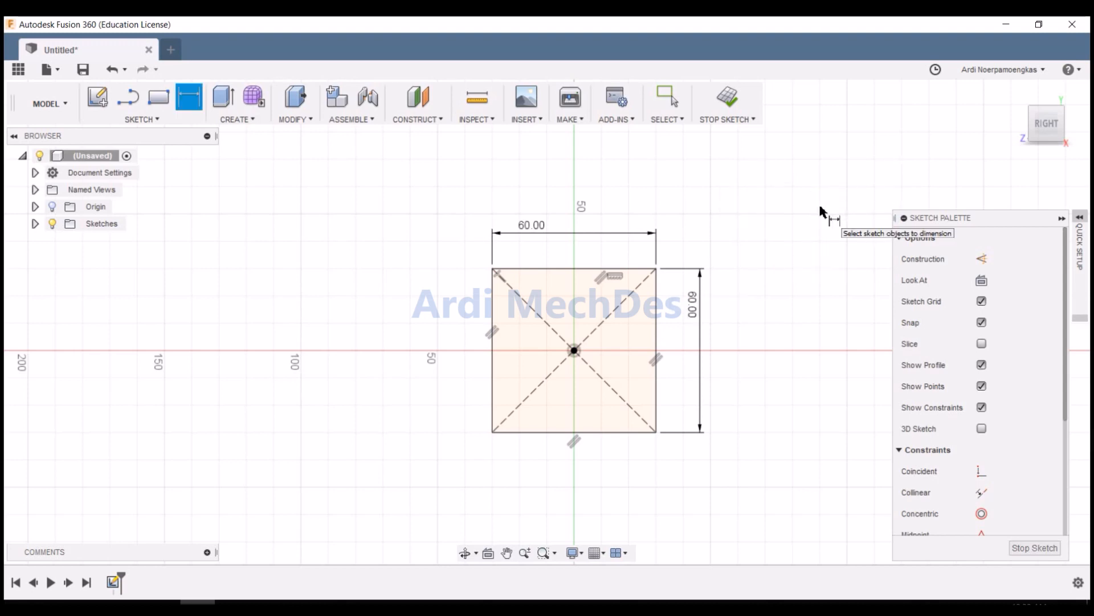
{"action": "mouse_move", "coordinate": [727, 97]}
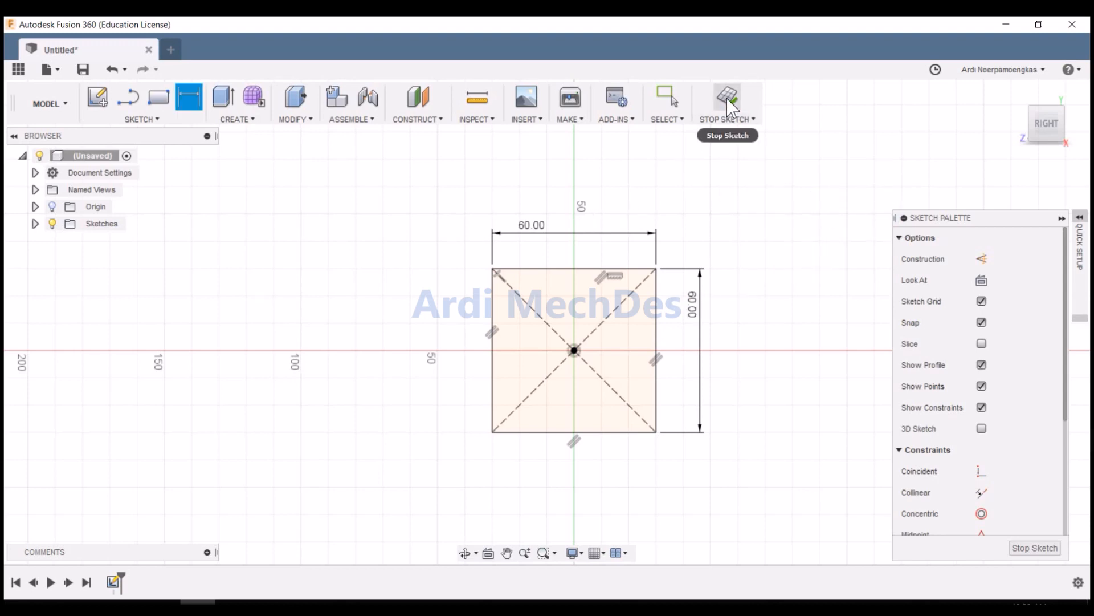
Extrude the square profile into a solid bar and show Body1 in the browser.
{"action": "left_click", "coordinate": [727, 98]}
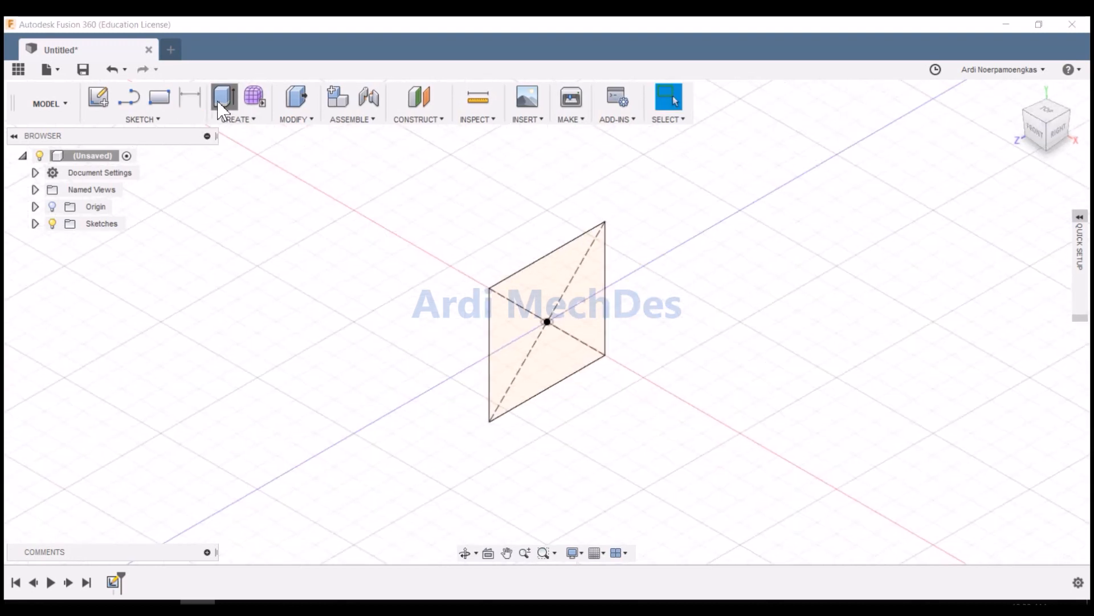
{"action": "left_click", "coordinate": [223, 97]}
{"action": "type", "text": "100"}
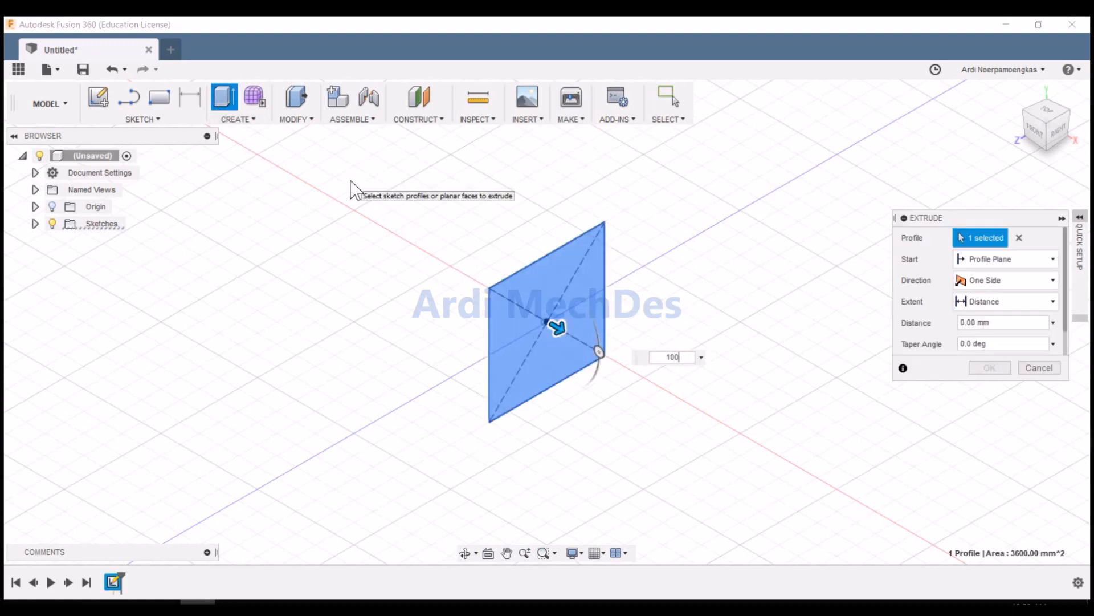
{"action": "left_click", "coordinate": [989, 367]}
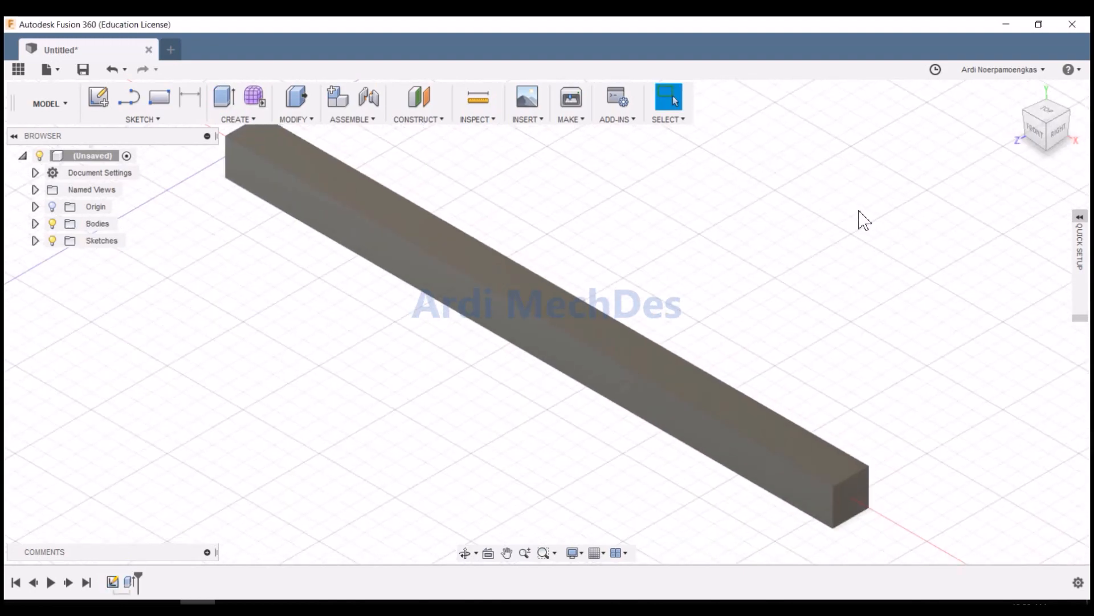
{"action": "left_click", "coordinate": [35, 224]}
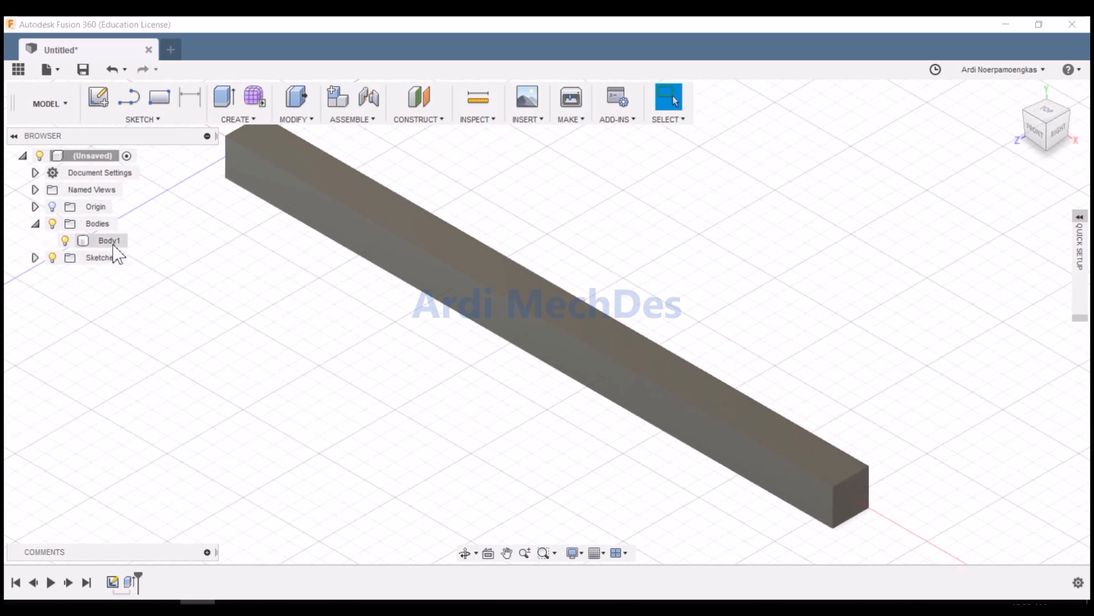
Assign Aluminum 1100-H14 from the Metal library as Body1's physical material.
{"action": "right_click", "coordinate": [110, 240]}
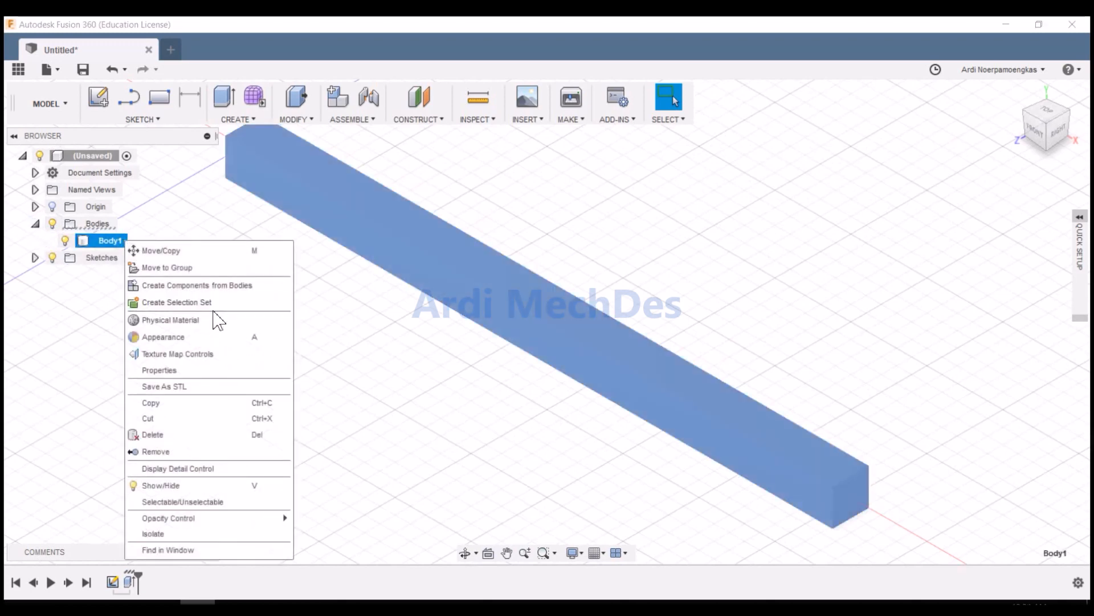
{"action": "left_click", "coordinate": [170, 320]}
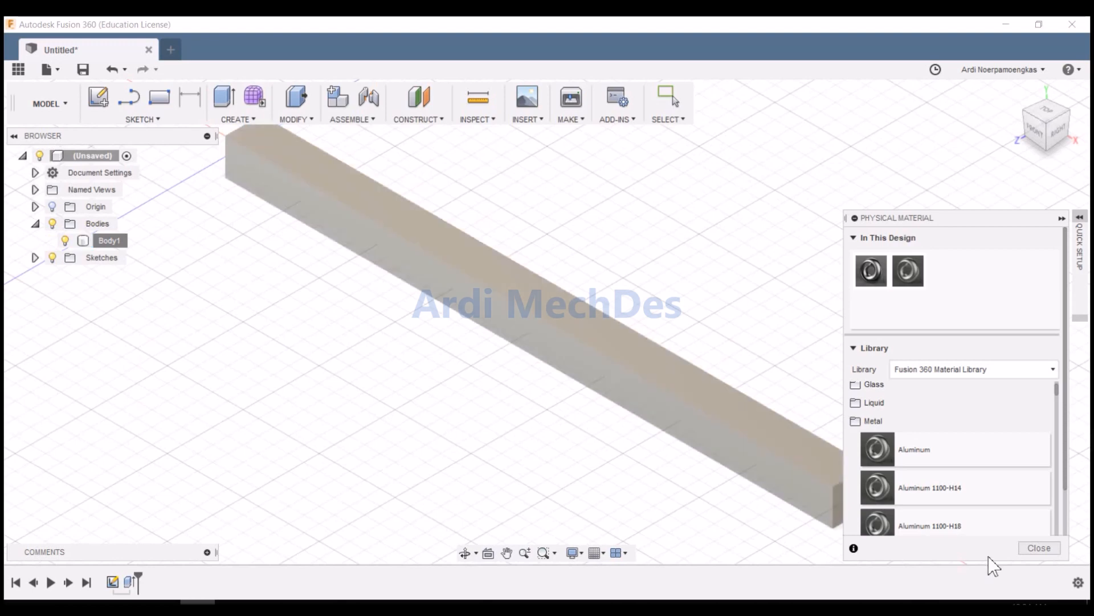
{"action": "left_click", "coordinate": [1039, 547]}
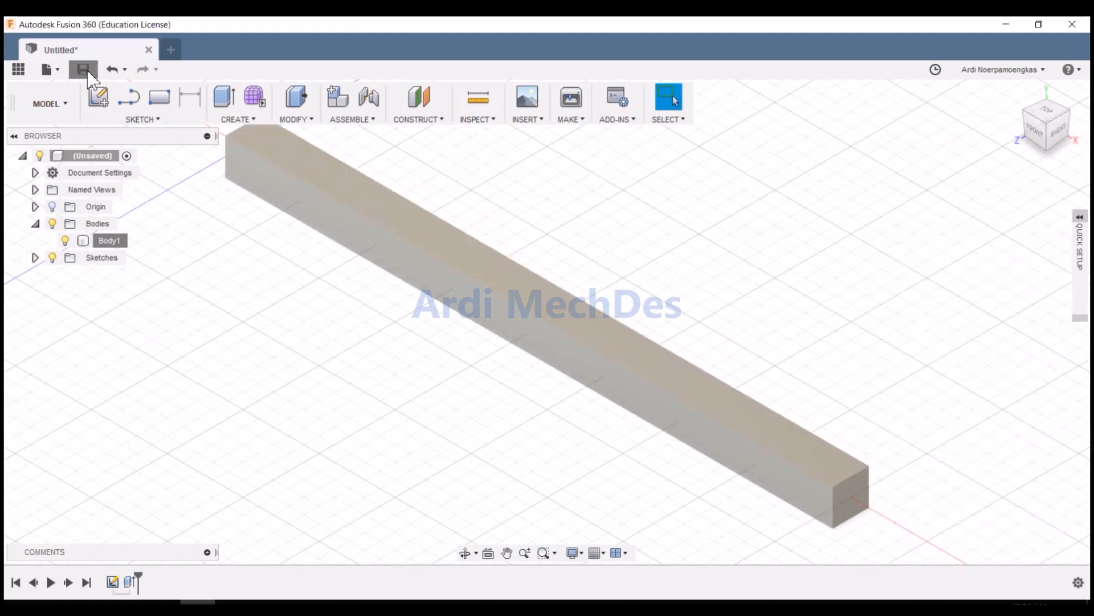
Save the design as 'Model 005' in the CAE project folder.
{"action": "left_click", "coordinate": [82, 69]}
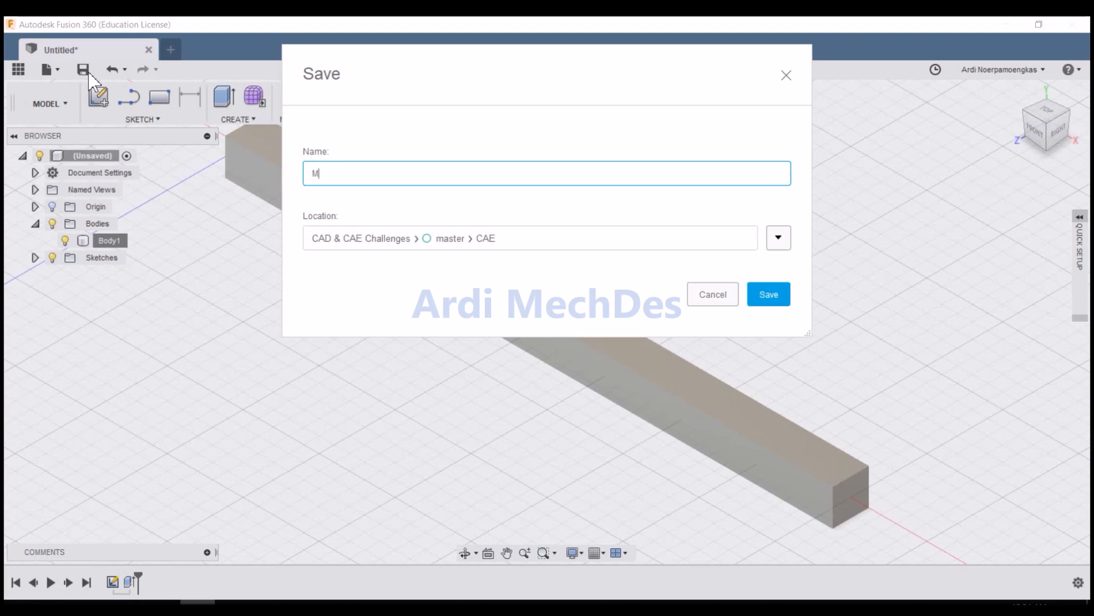
{"action": "type", "text": "odel 0"}
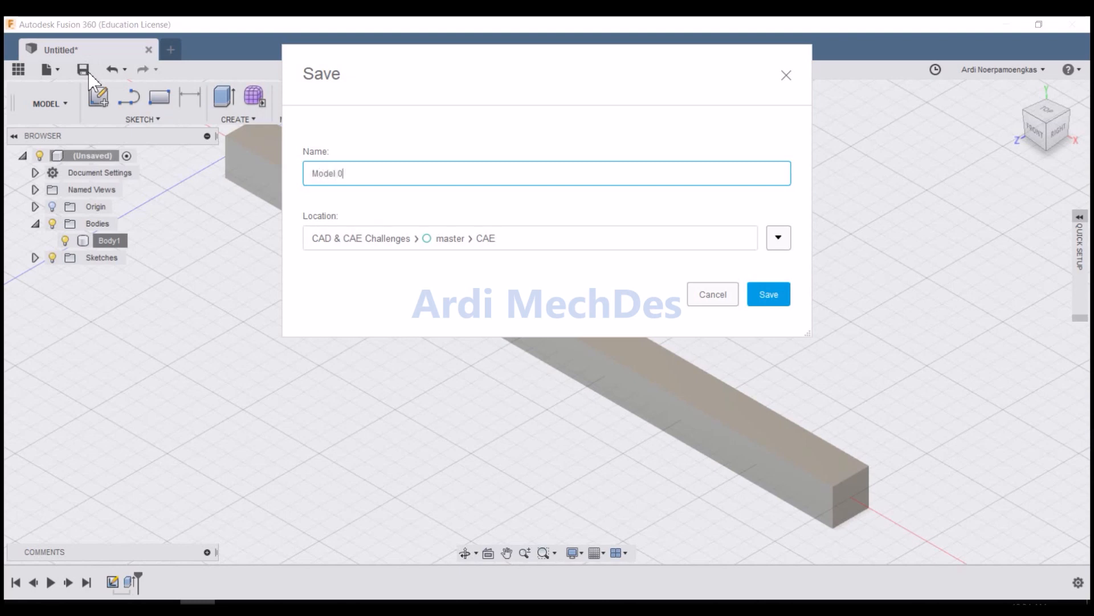
{"action": "type", "text": "05"}
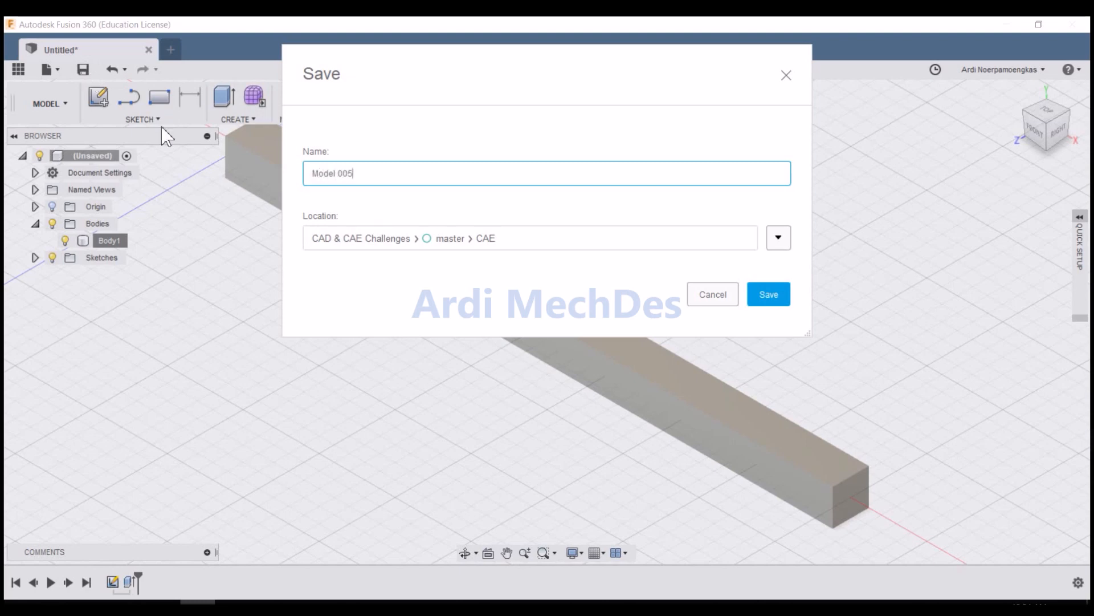
{"action": "left_click", "coordinate": [768, 294]}
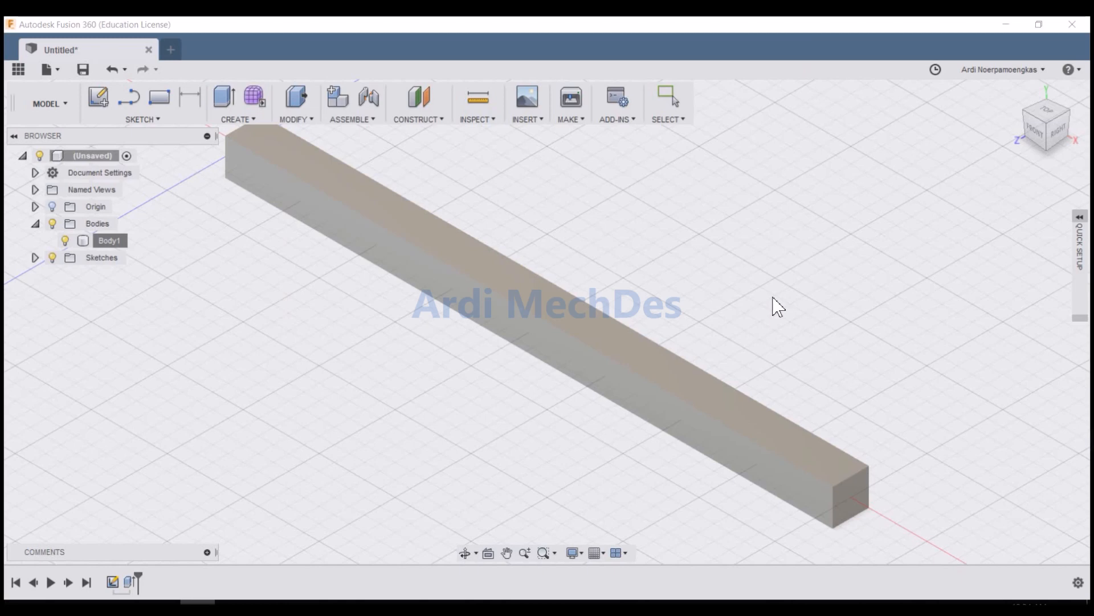
{"action": "left_click", "coordinate": [82, 69]}
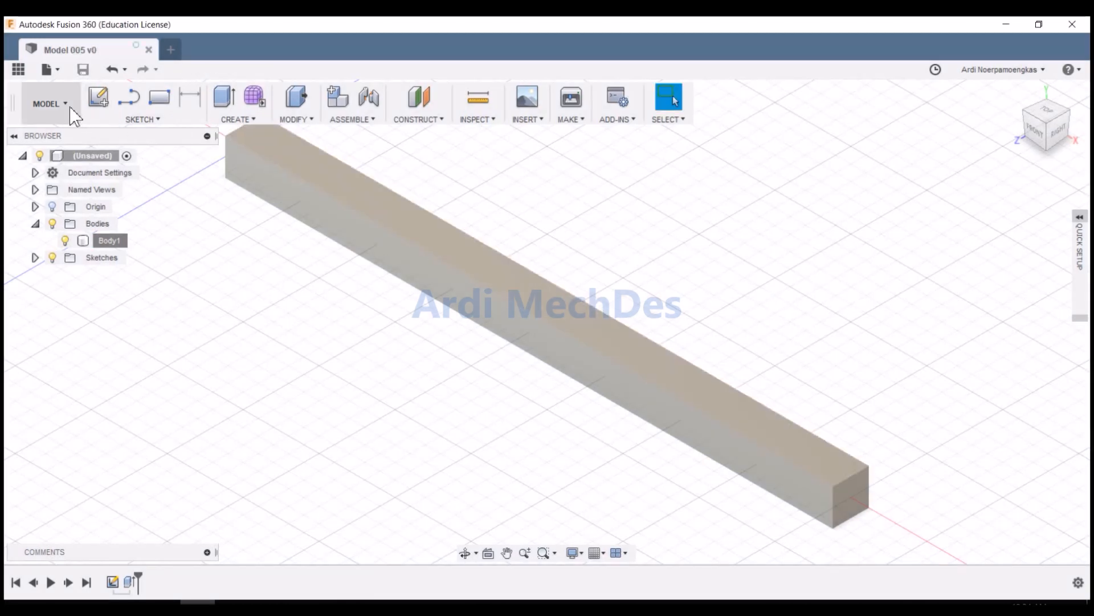
Switch to the Simulation workspace and create a Modal Frequencies study.
{"action": "left_click", "coordinate": [49, 103]}
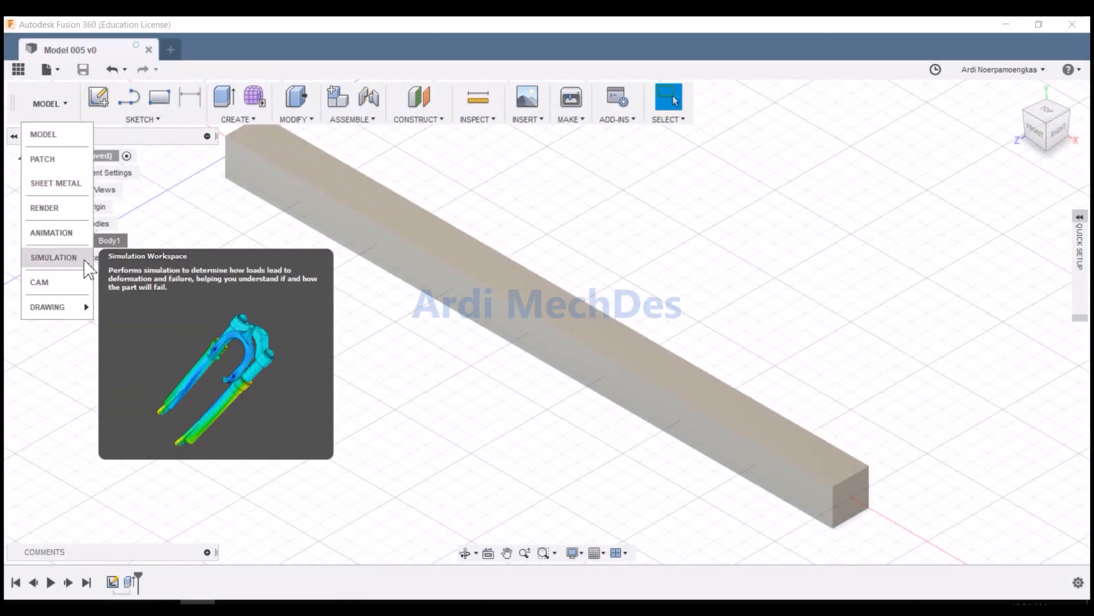
{"action": "left_click", "coordinate": [53, 257]}
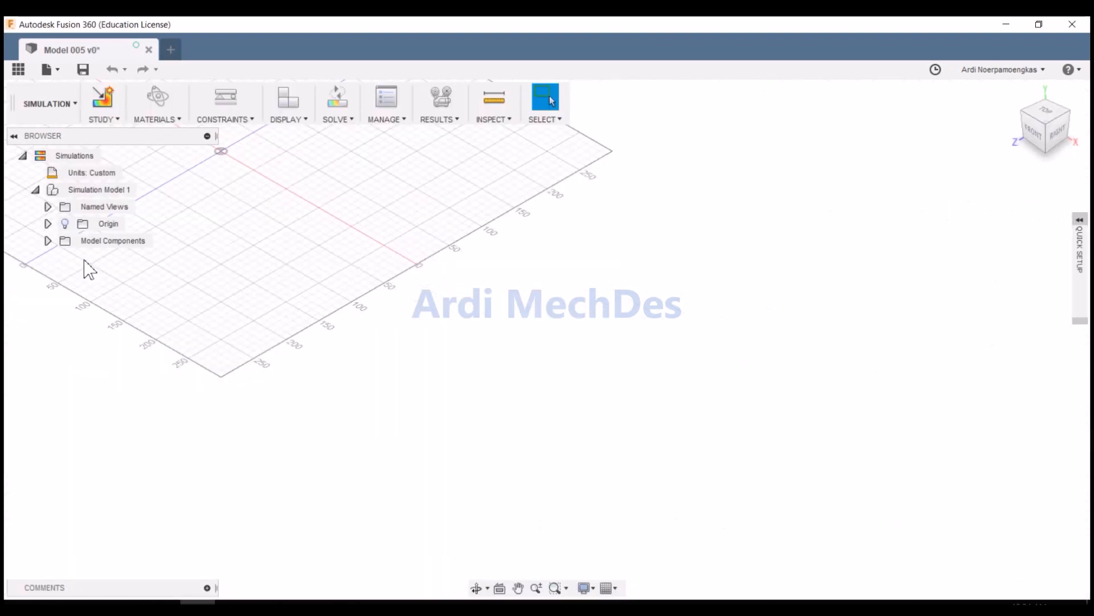
{"action": "left_click", "coordinate": [102, 103]}
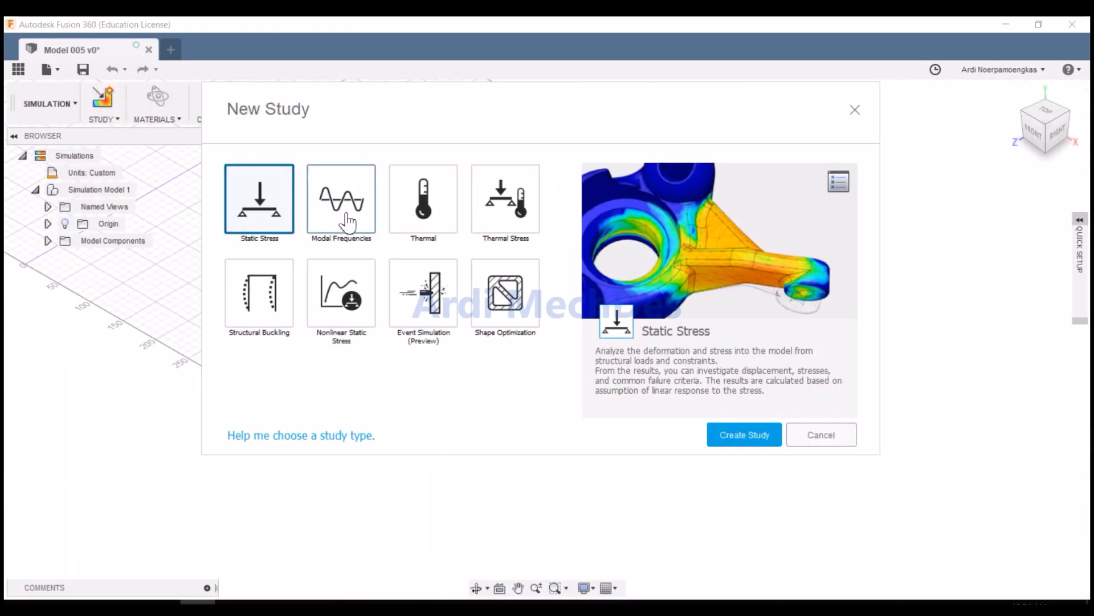
{"action": "left_click", "coordinate": [341, 202]}
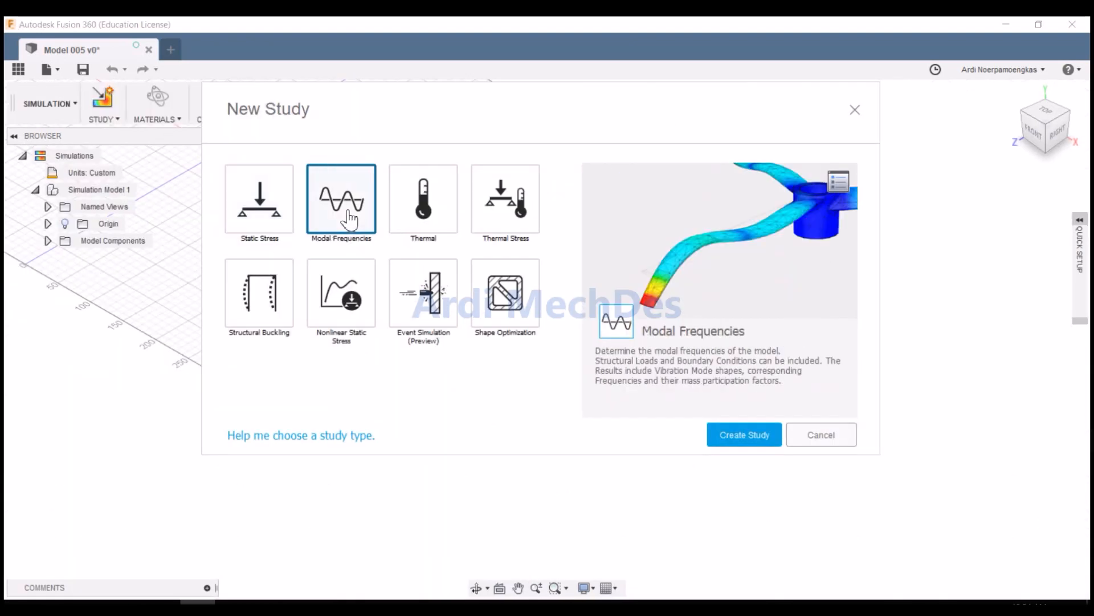
{"action": "mouse_move", "coordinate": [743, 434]}
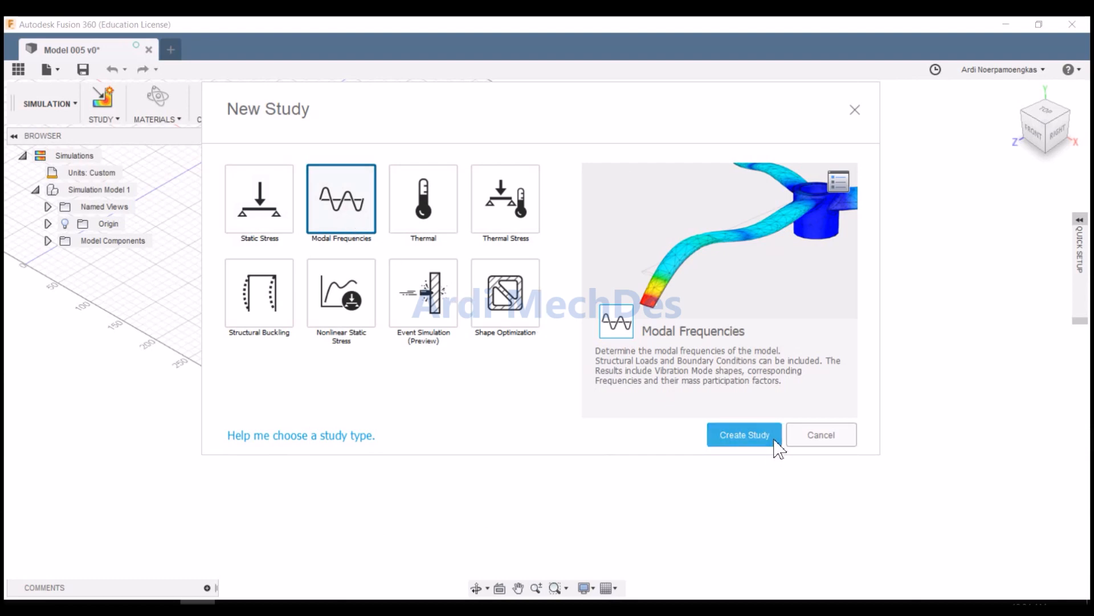
{"action": "left_click", "coordinate": [743, 434]}
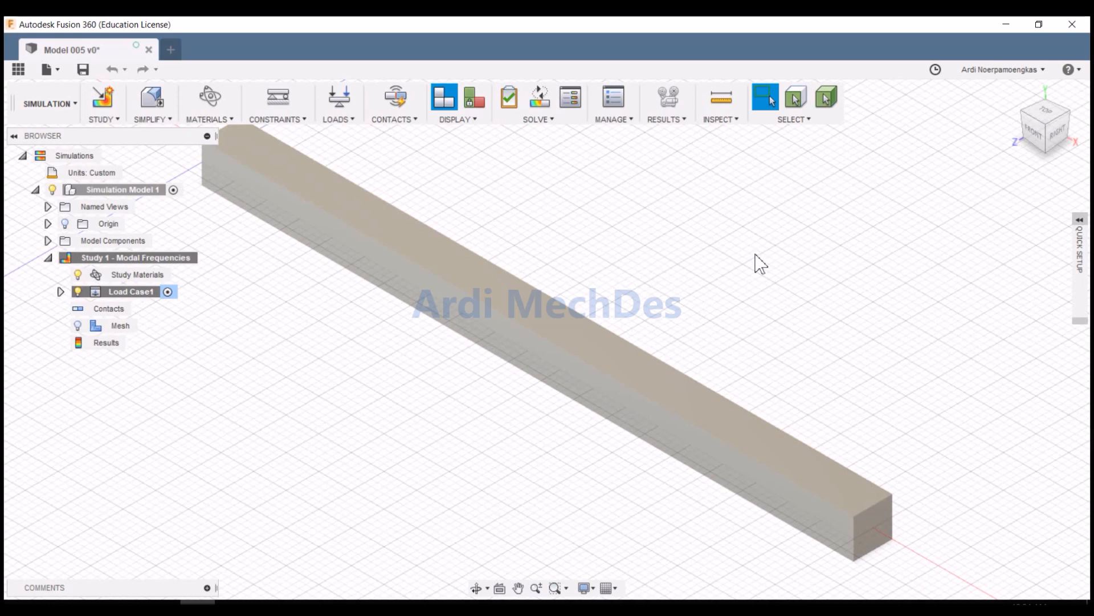
{"action": "mouse_move", "coordinate": [283, 294]}
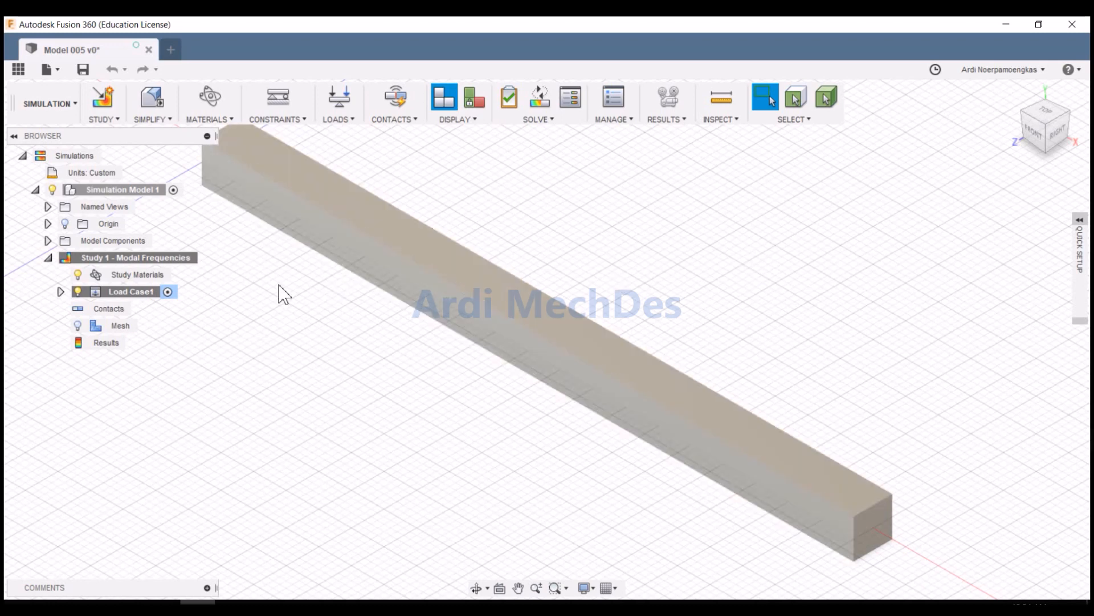
Set the study material to Aluminum 1100-H14 and expand Load Case1's loads.
{"action": "left_click", "coordinate": [137, 274]}
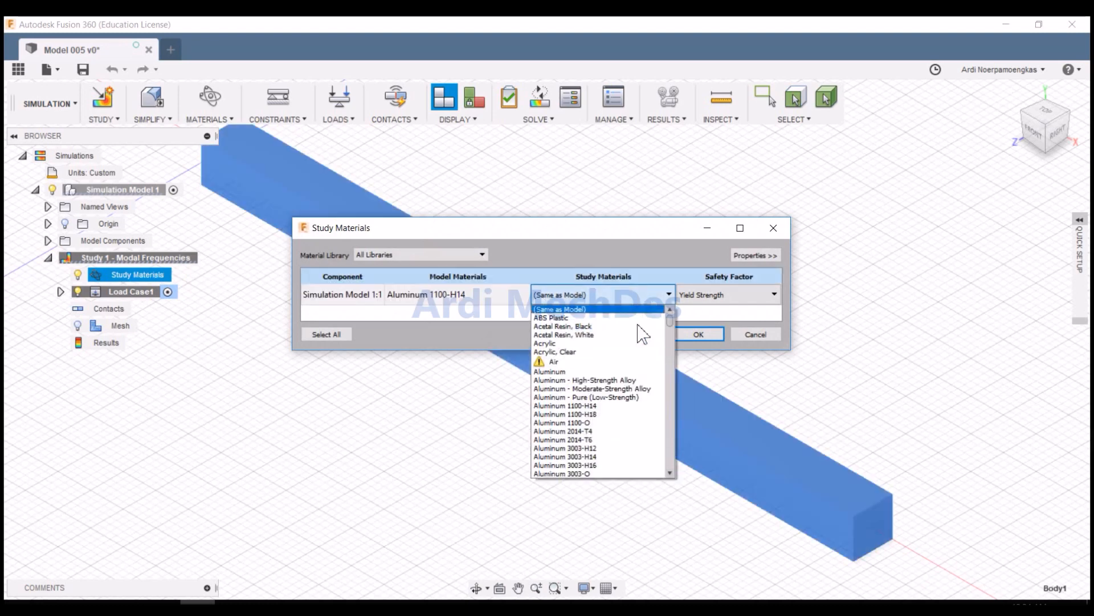
{"action": "left_click", "coordinate": [565, 405]}
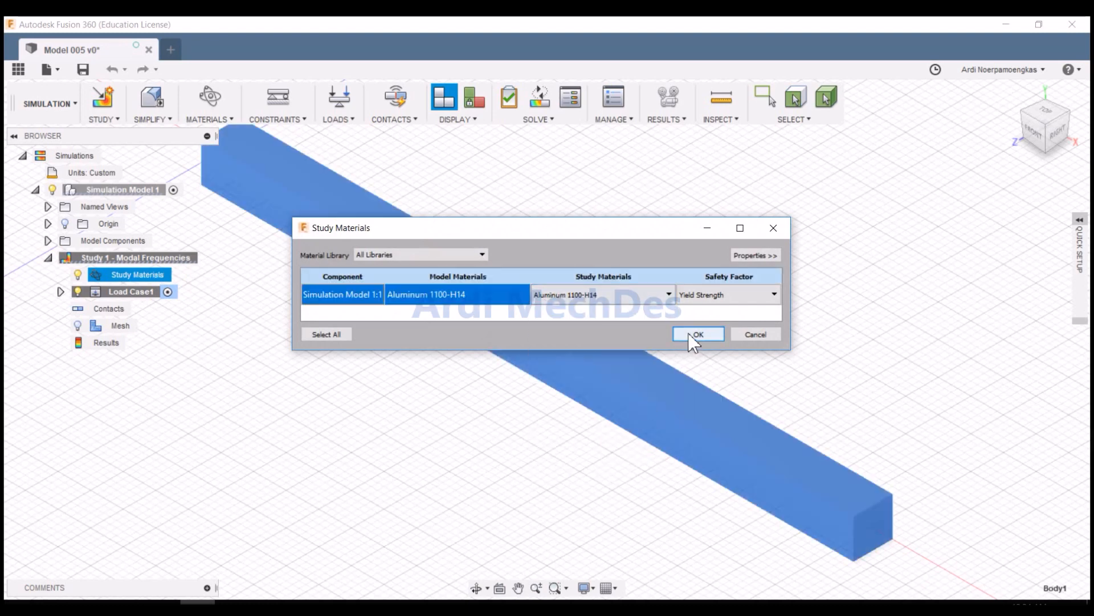
{"action": "left_click", "coordinate": [697, 334]}
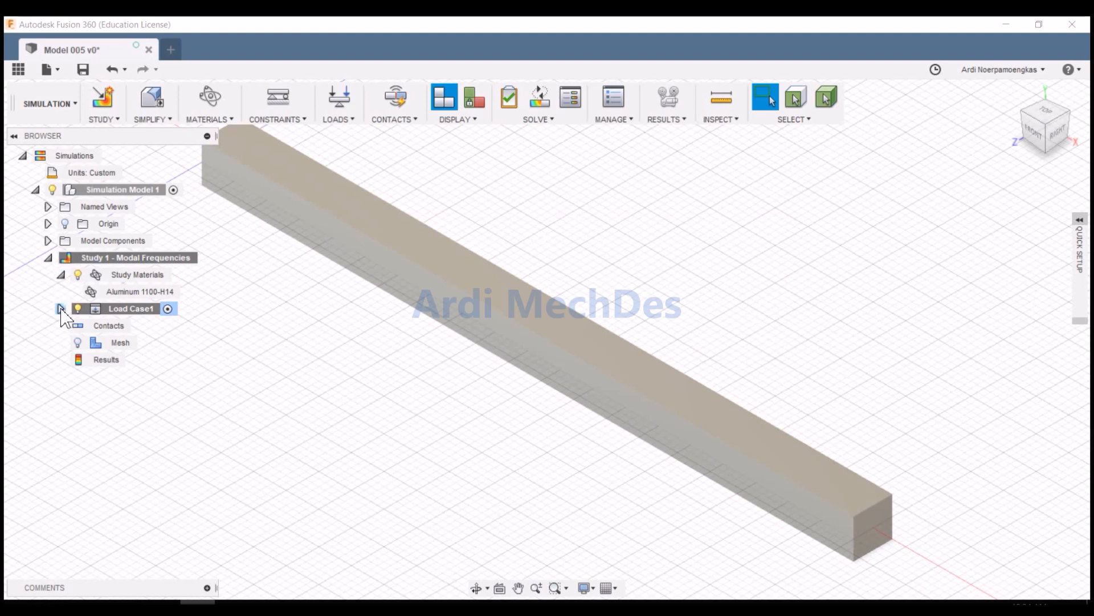
{"action": "left_click", "coordinate": [60, 308]}
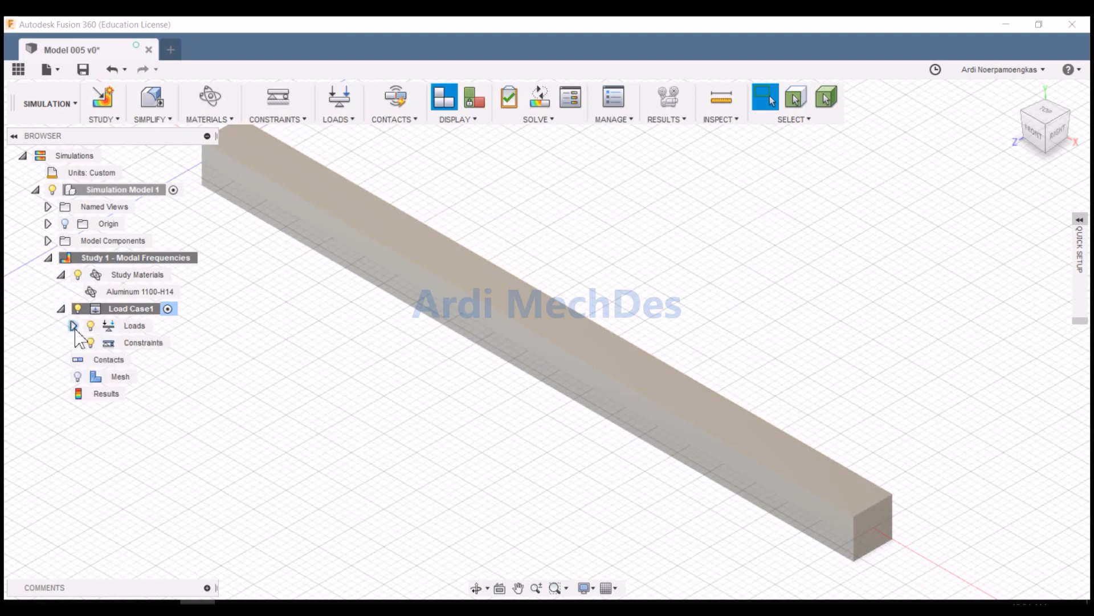
{"action": "left_click", "coordinate": [76, 325]}
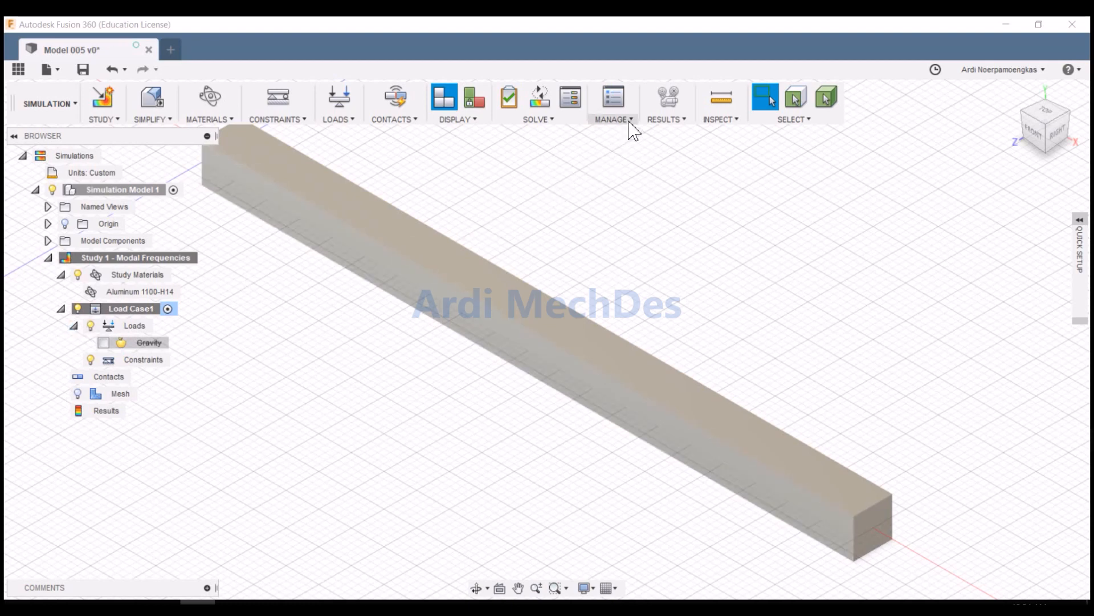
Enable Compute Preloaded Modes with 8 modes in the study settings.
{"action": "left_click", "coordinate": [613, 97]}
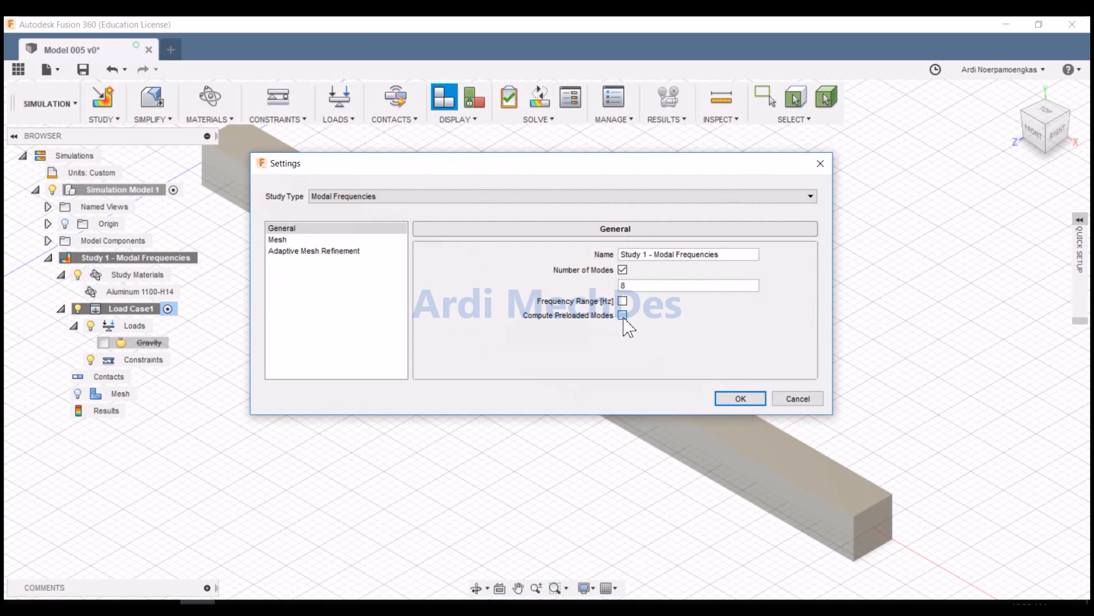
{"action": "left_click", "coordinate": [622, 314]}
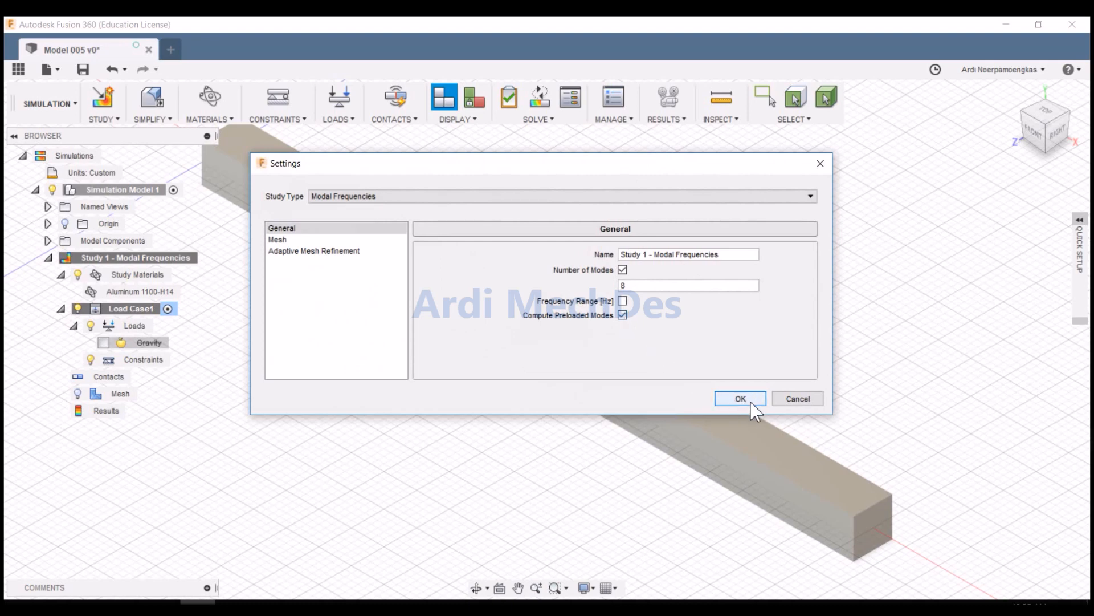
{"action": "left_click", "coordinate": [739, 398]}
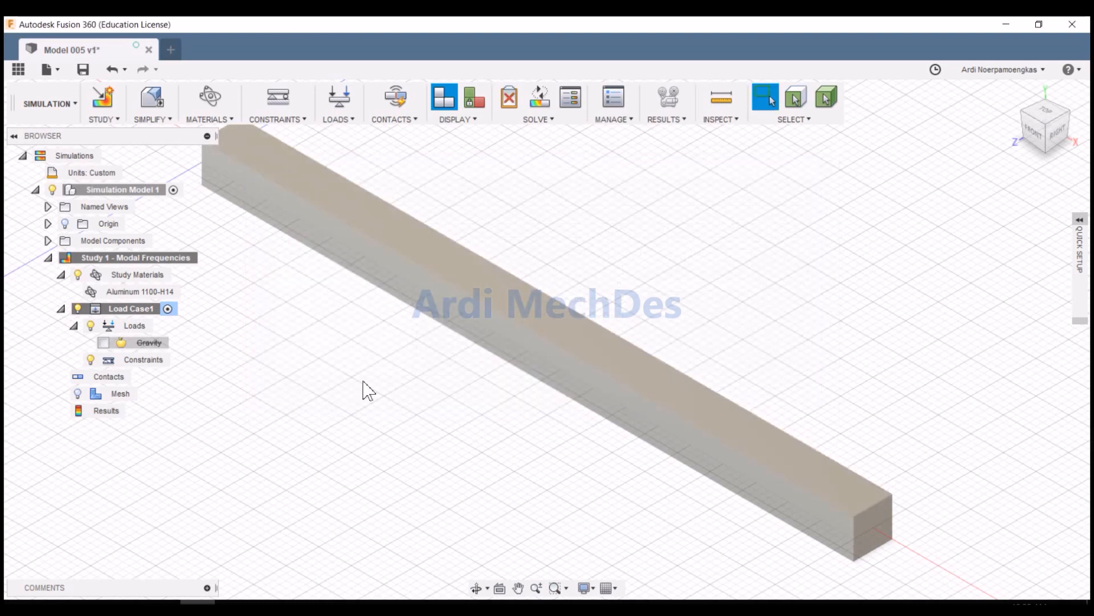
Switch on Gravity in Load Case1, keeping its 9.807 m/s^2 magnitude.
{"action": "left_click", "coordinate": [103, 342]}
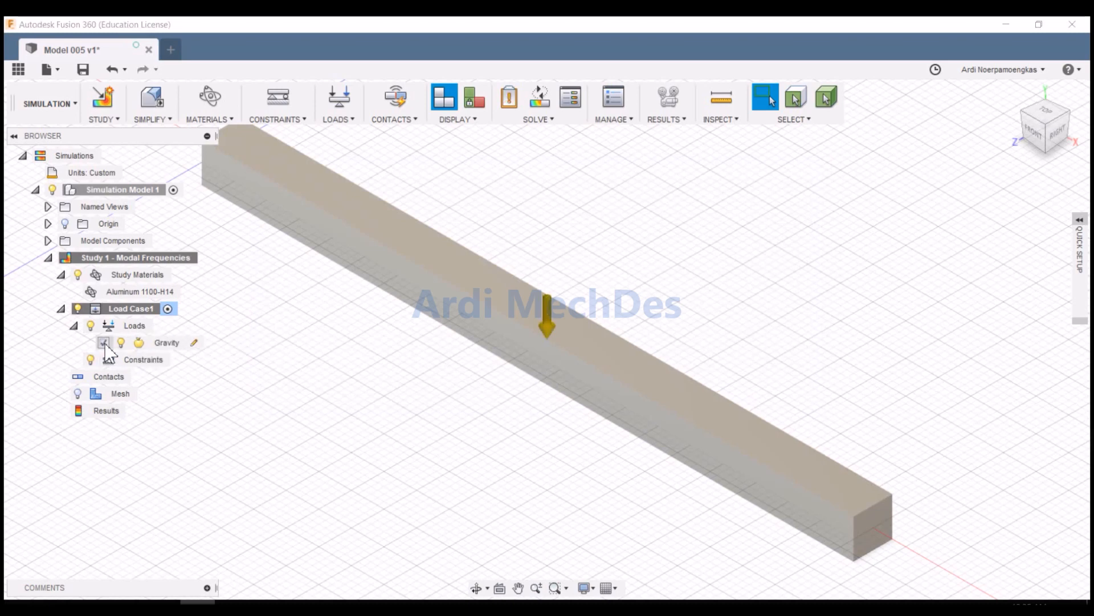
{"action": "left_click", "coordinate": [167, 342]}
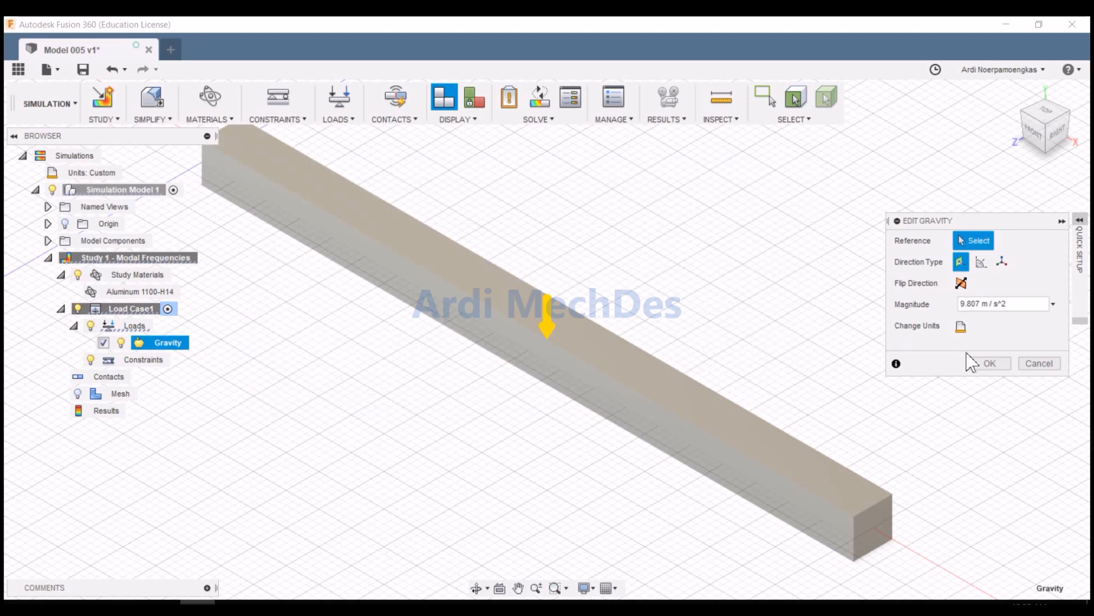
{"action": "mouse_move", "coordinate": [943, 240]}
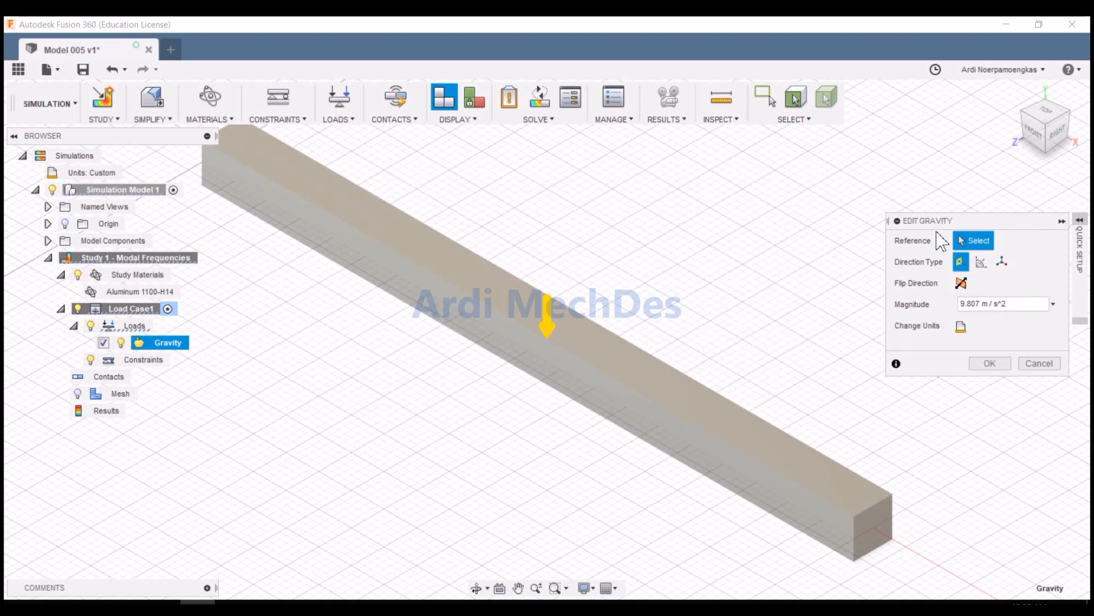
{"action": "left_click", "coordinate": [989, 363]}
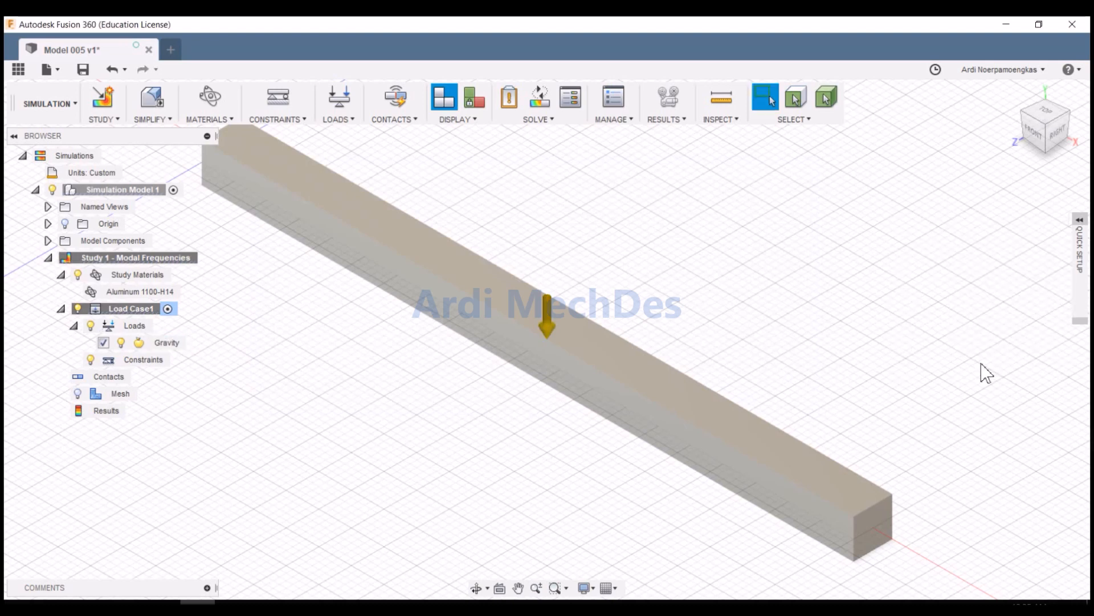
{"action": "mouse_move", "coordinate": [191, 382]}
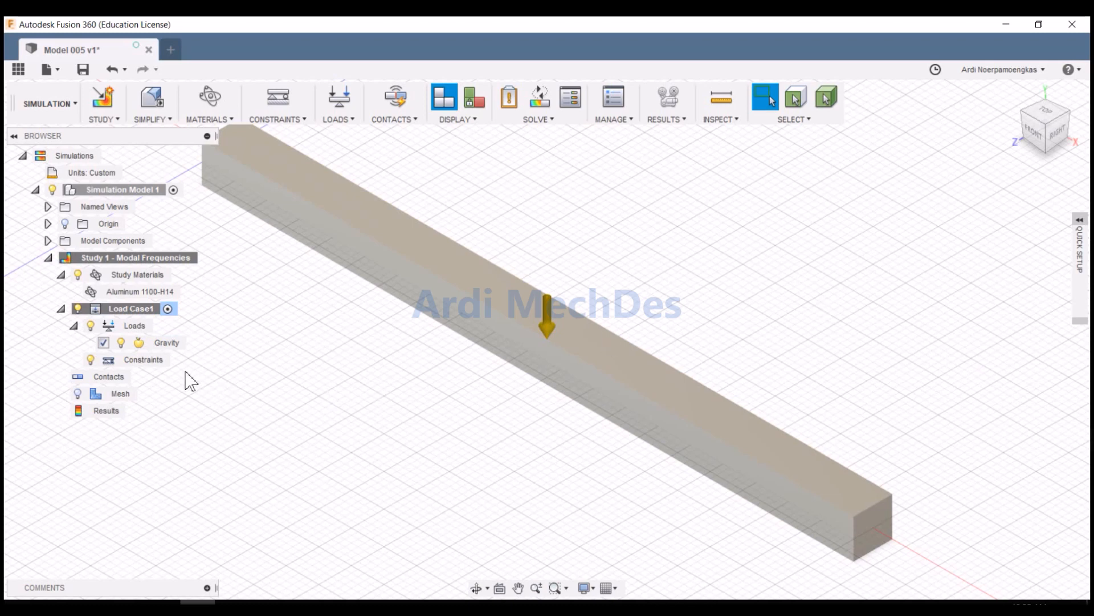
Add a Fixed structural constraint on one end face of the beam.
{"action": "left_click", "coordinate": [143, 359]}
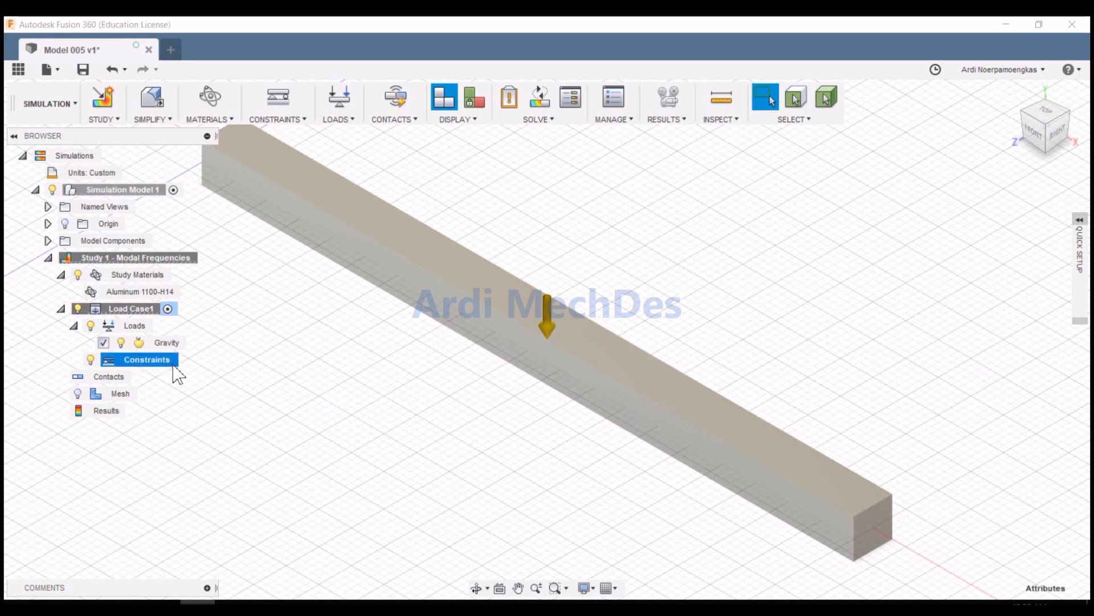
{"action": "mouse_move", "coordinate": [307, 421]}
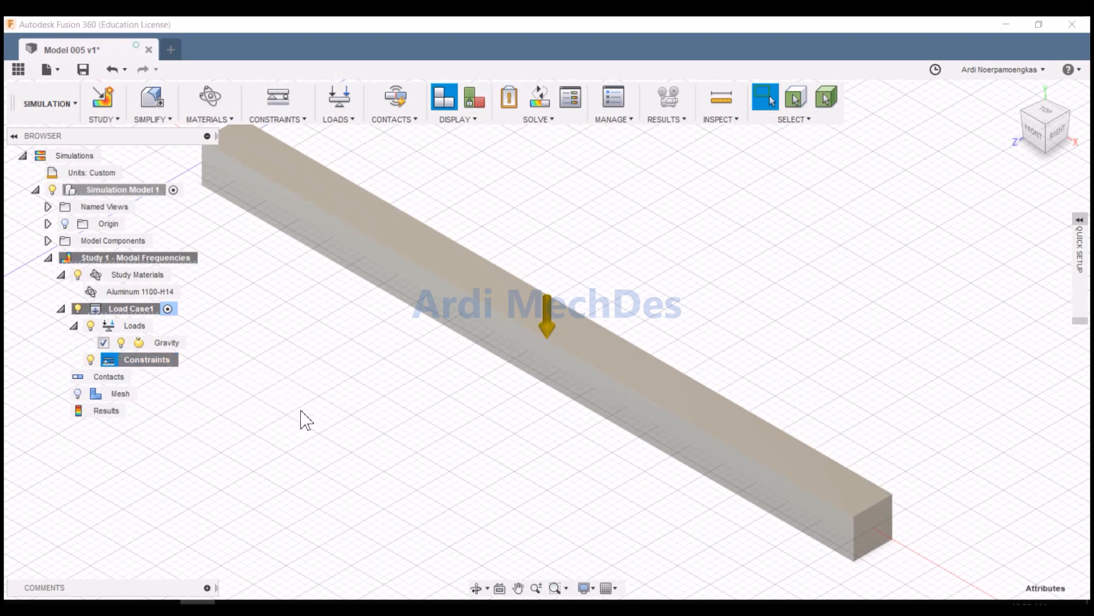
{"action": "left_click", "coordinate": [278, 97]}
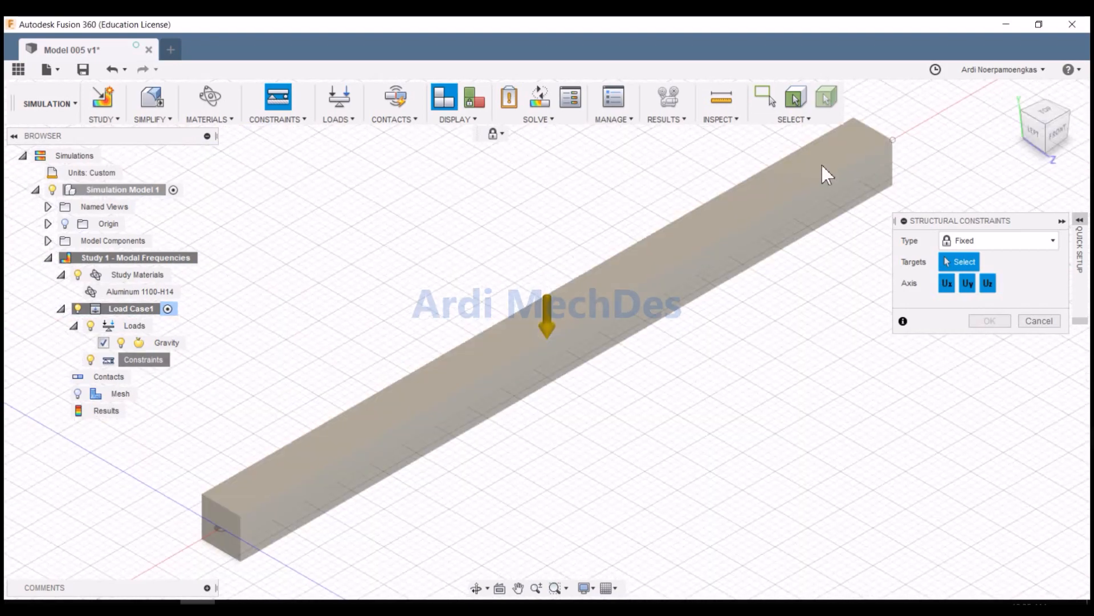
{"action": "left_click", "coordinate": [223, 517]}
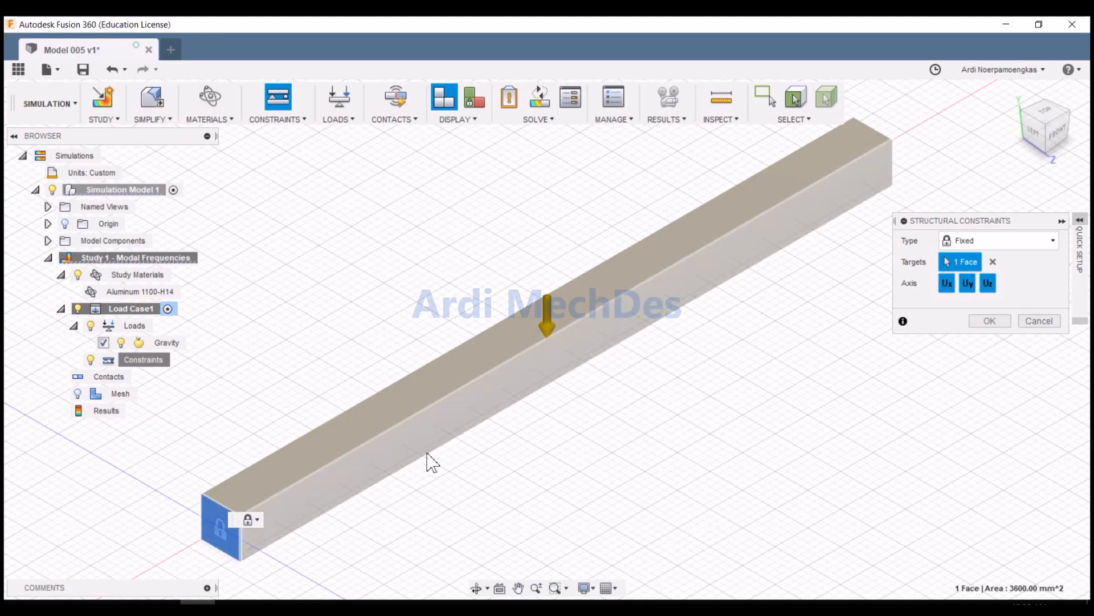
{"action": "left_click", "coordinate": [989, 321]}
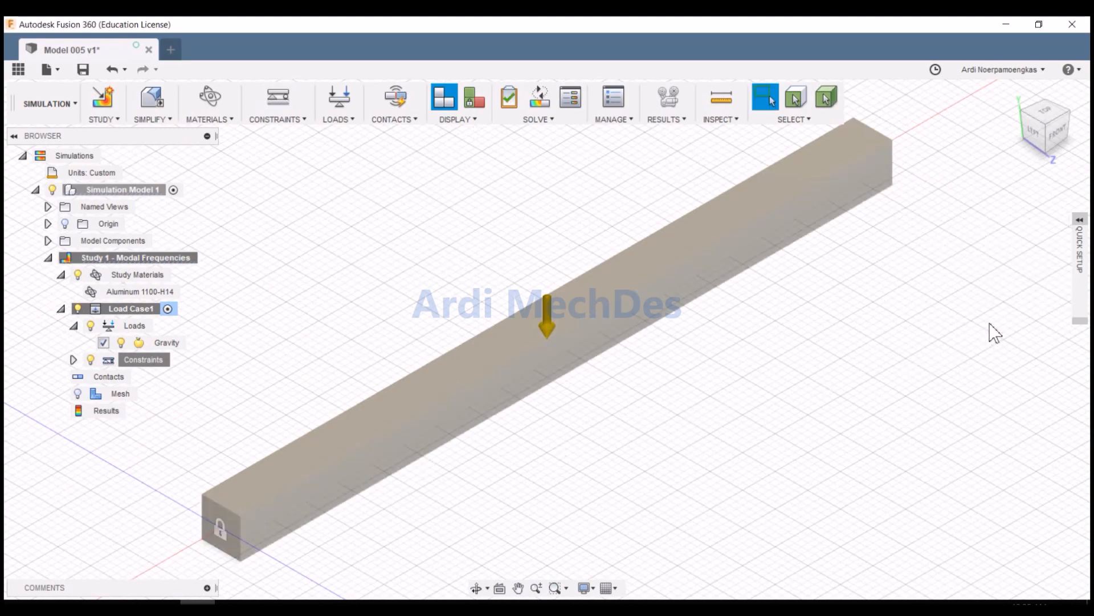
{"action": "mouse_move", "coordinate": [1015, 96]}
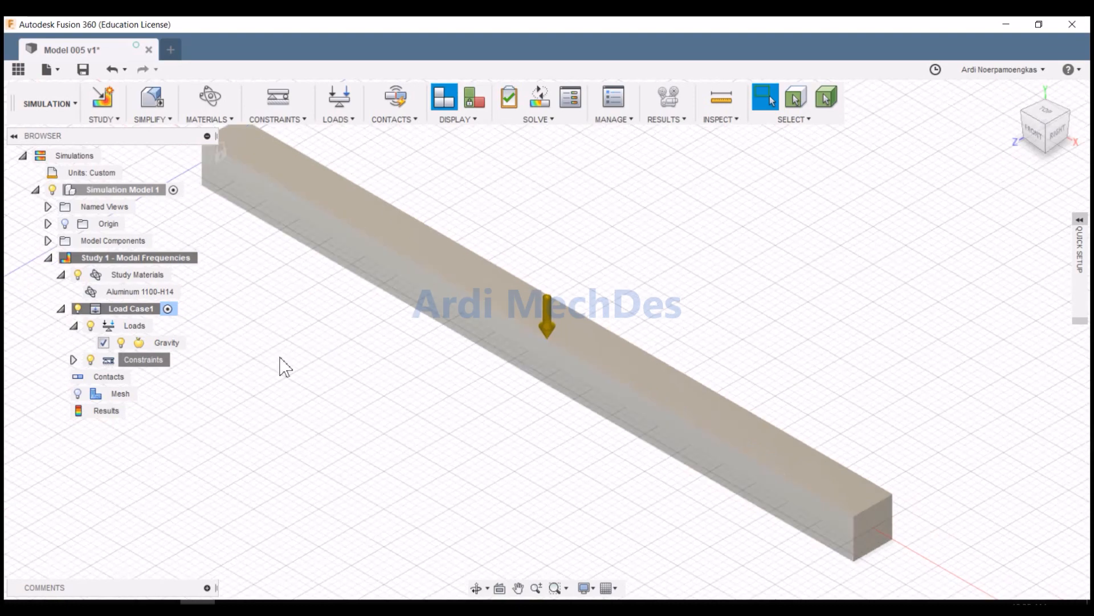
Set the mesh to a 1% model-based size and accept the fine-mesh warning.
{"action": "left_click", "coordinate": [74, 359]}
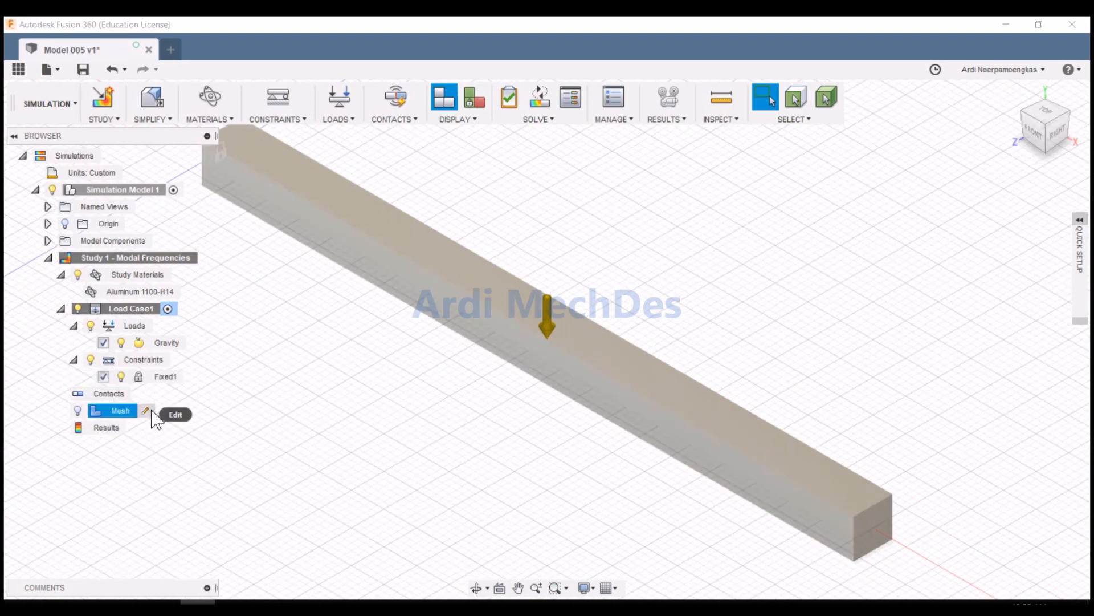
{"action": "left_click", "coordinate": [175, 414]}
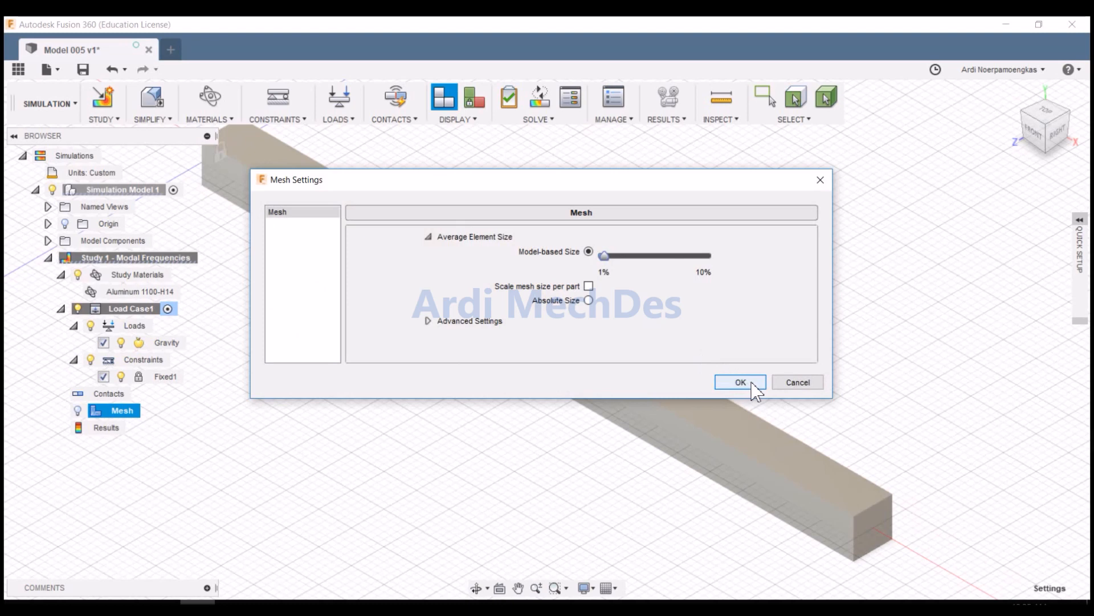
{"action": "left_click", "coordinate": [740, 382]}
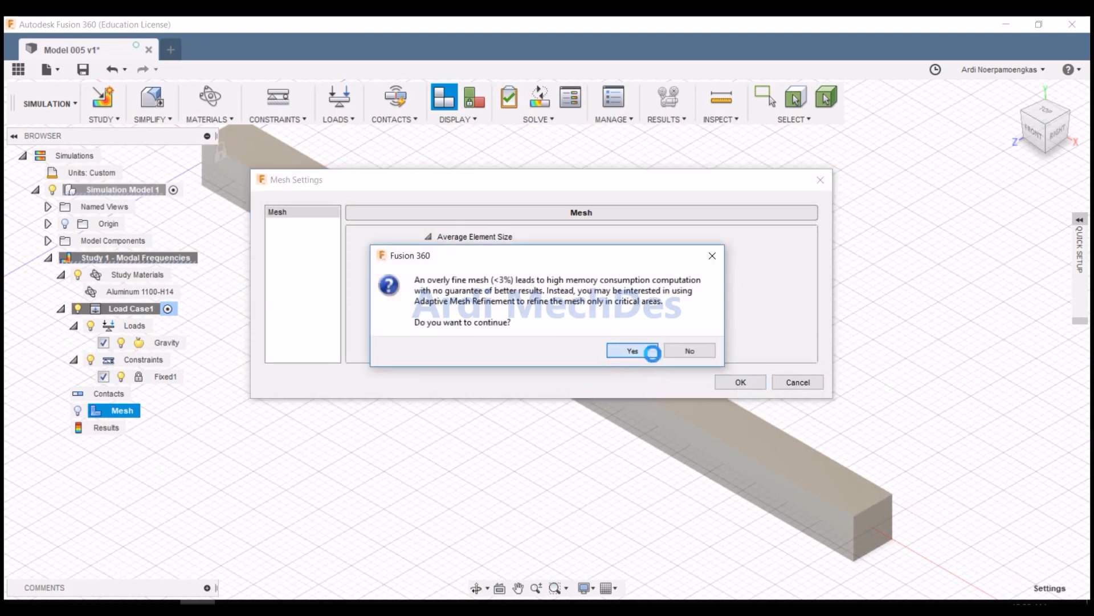
{"action": "left_click", "coordinate": [632, 350]}
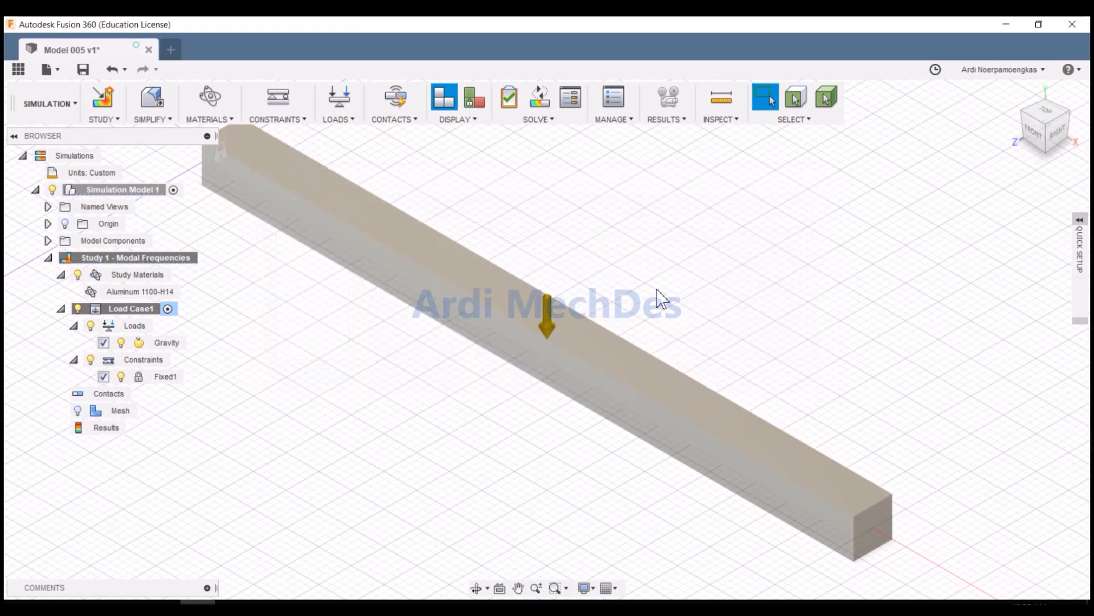
Make the study mesh visible and compute it over the whole beam.
{"action": "left_click", "coordinate": [120, 410]}
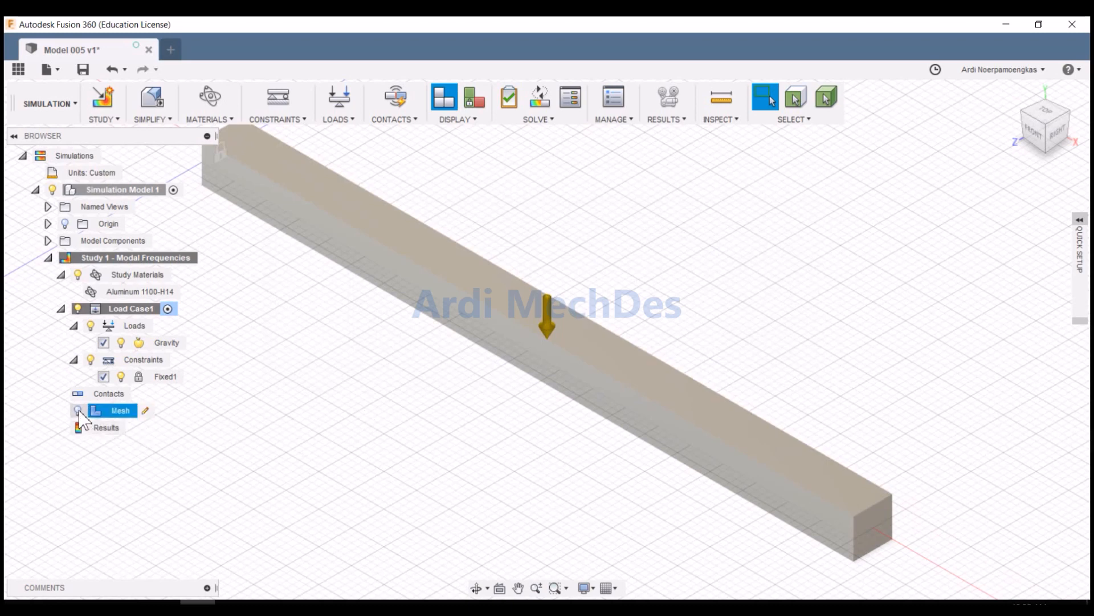
{"action": "left_click", "coordinate": [78, 410]}
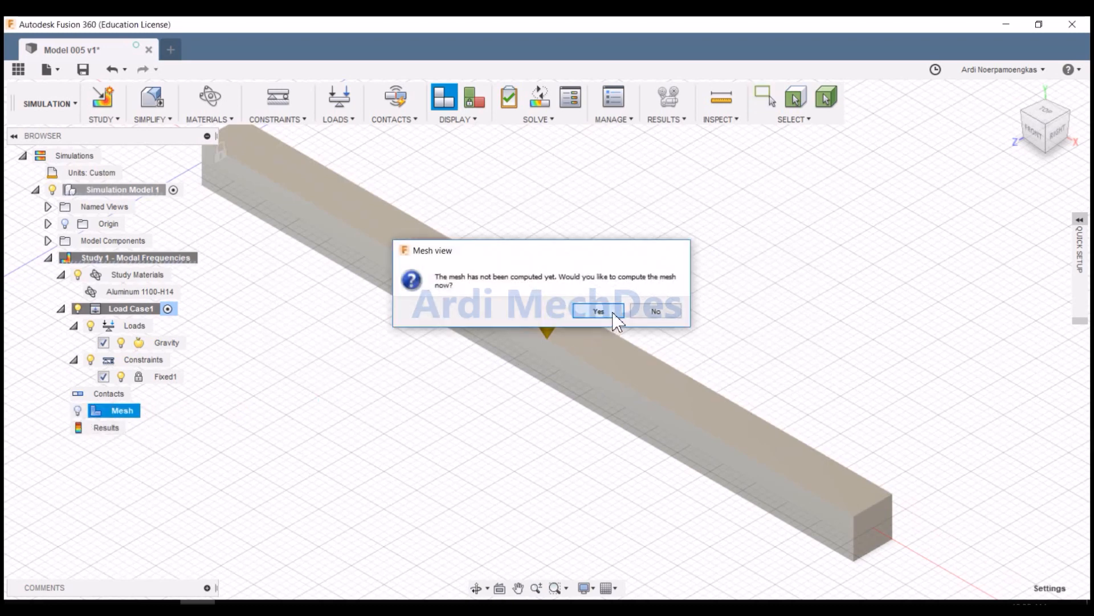
{"action": "left_click", "coordinate": [597, 310]}
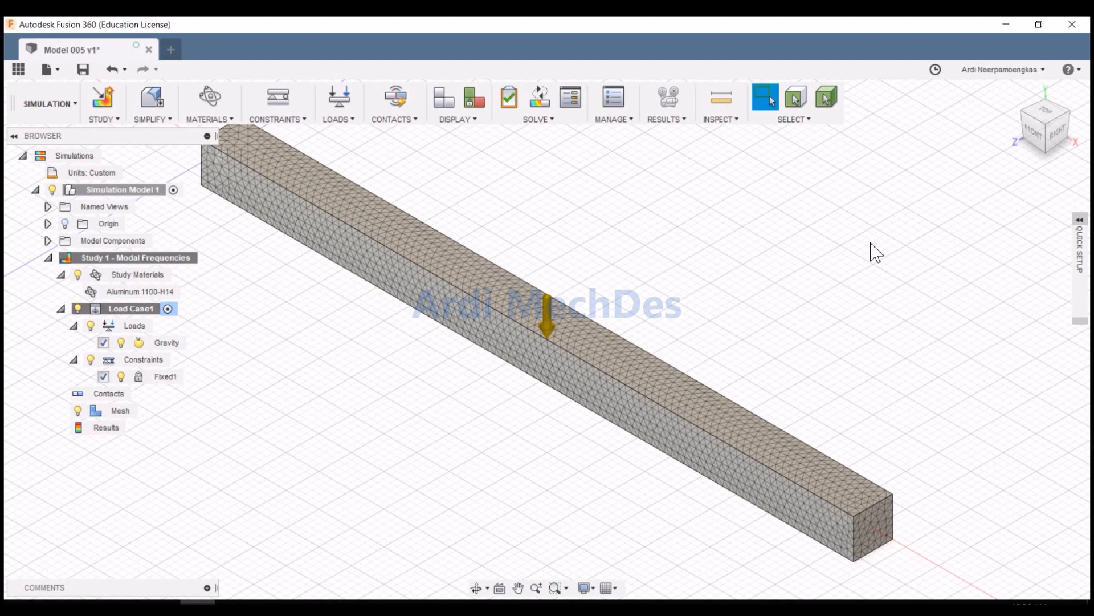
{"action": "mouse_move", "coordinate": [539, 98]}
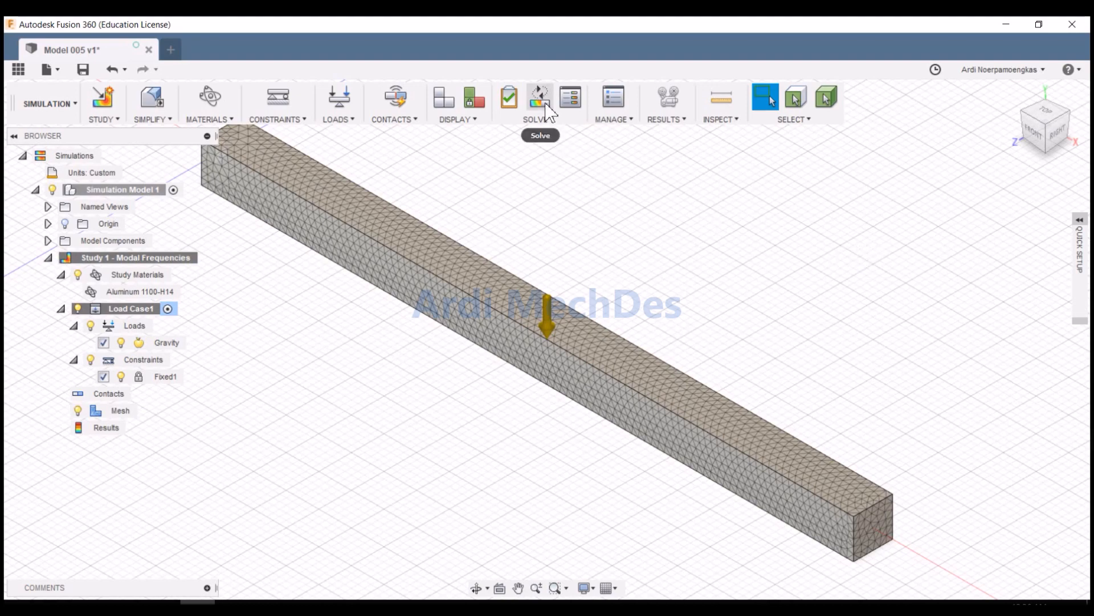
Solve the Modal Frequencies study on the cloud and wait for the job to complete.
{"action": "left_click", "coordinate": [540, 96]}
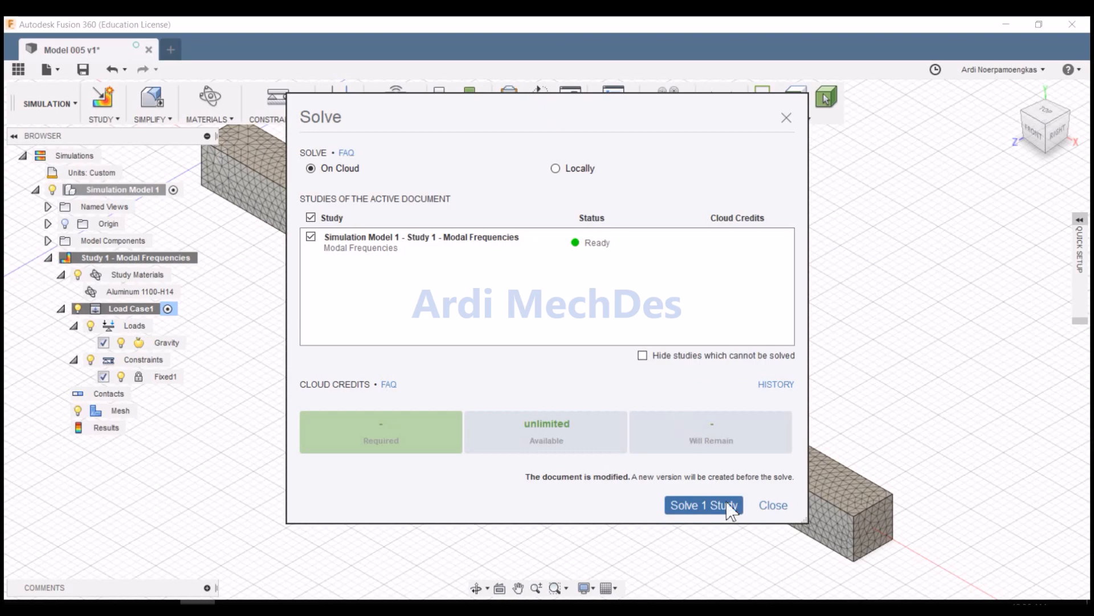
{"action": "left_click", "coordinate": [703, 504]}
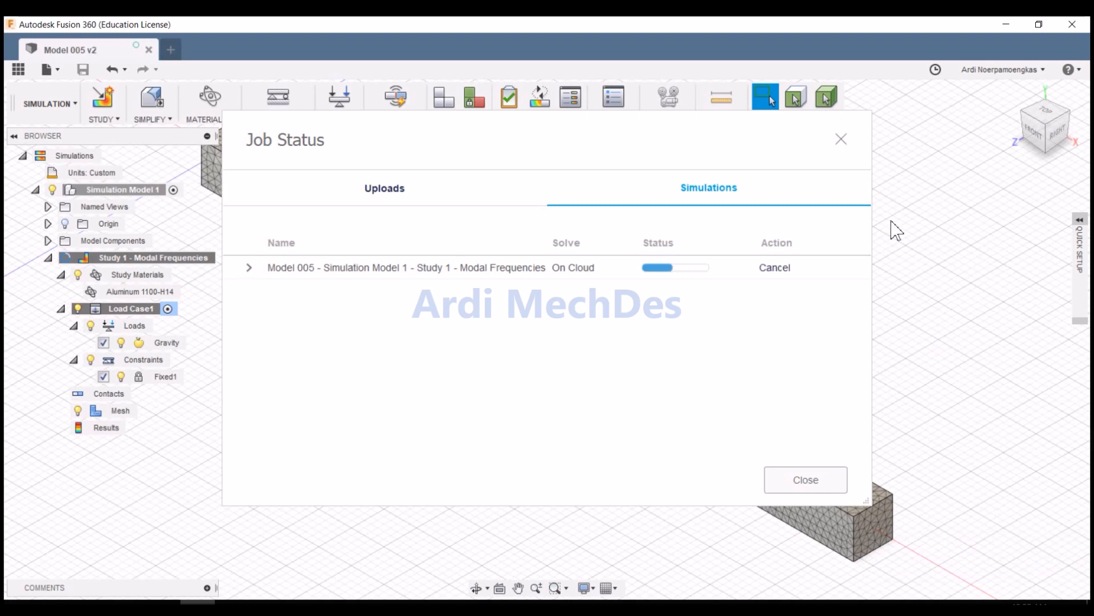
{"action": "left_click", "coordinate": [774, 268]}
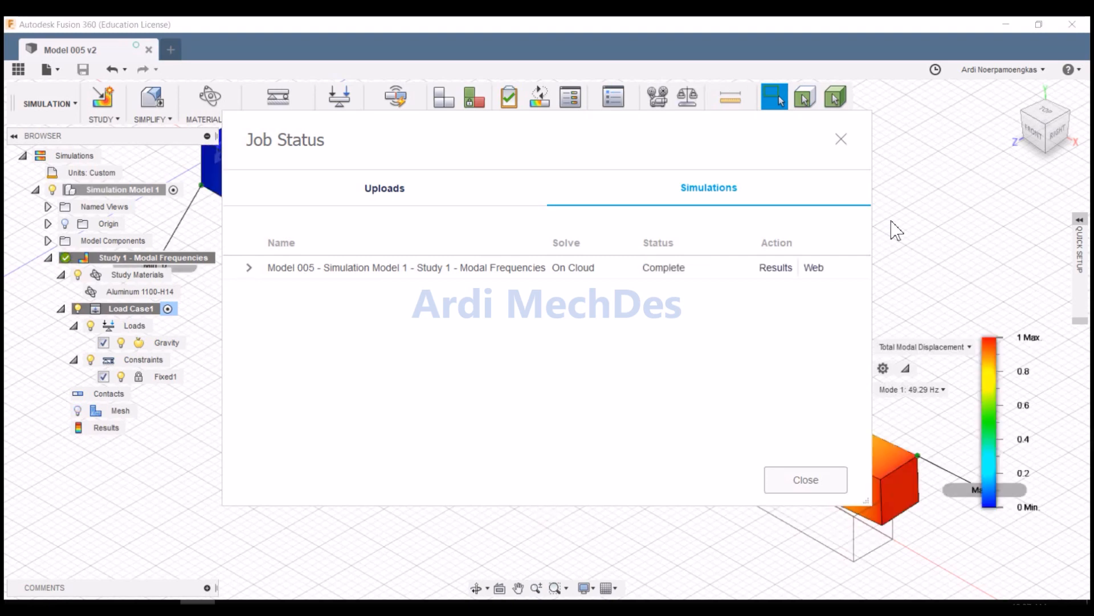
Close Job Status to reveal the Mode 1 Total Modal Displacement contour at 49.29 Hz.
{"action": "left_click", "coordinate": [805, 479]}
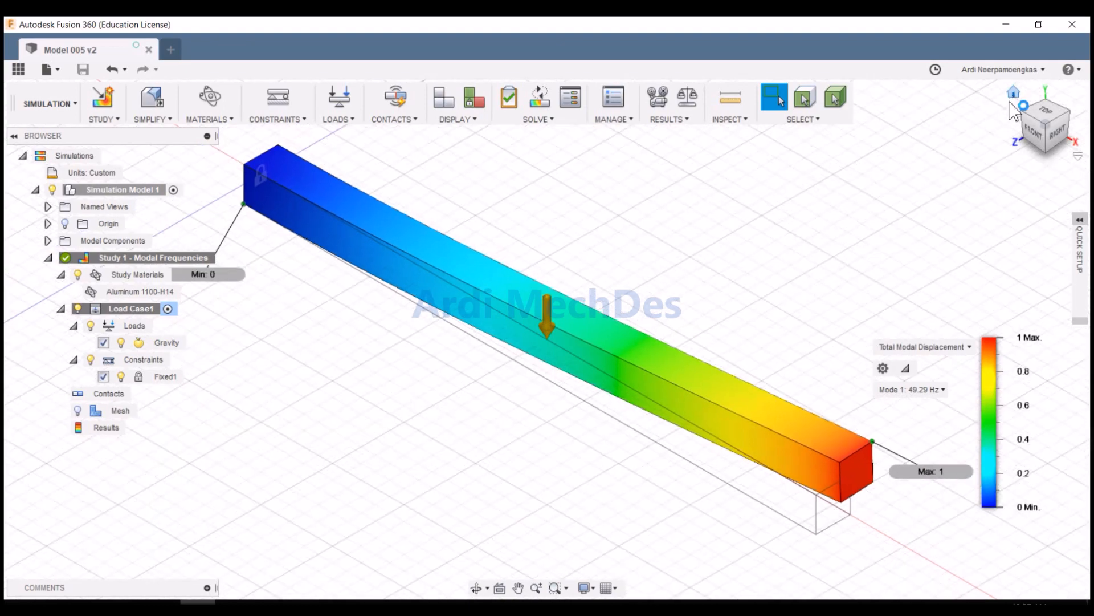
{"action": "mouse_move", "coordinate": [963, 181]}
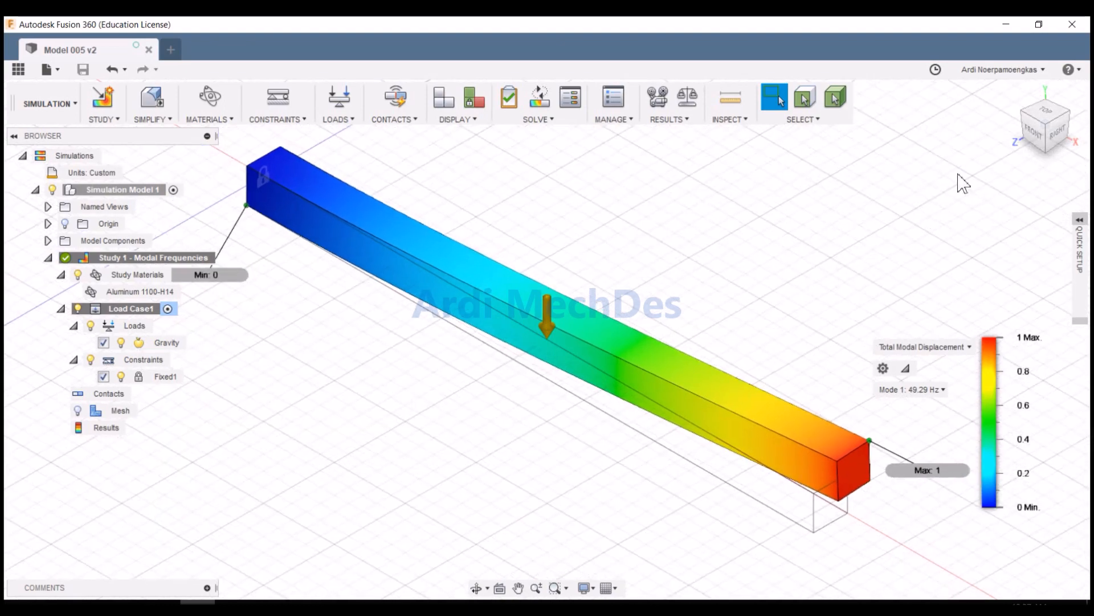